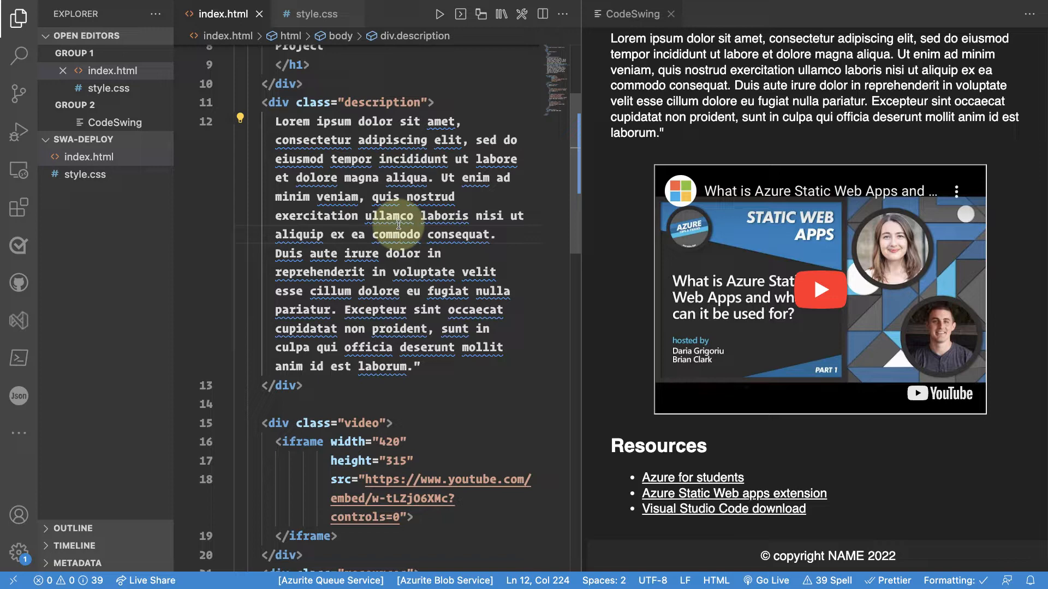
Review index.html and style.css in the Explorer, returning to the index.html source
{"action": "scroll", "scroll_direction": "down", "scroll_amount": 3}
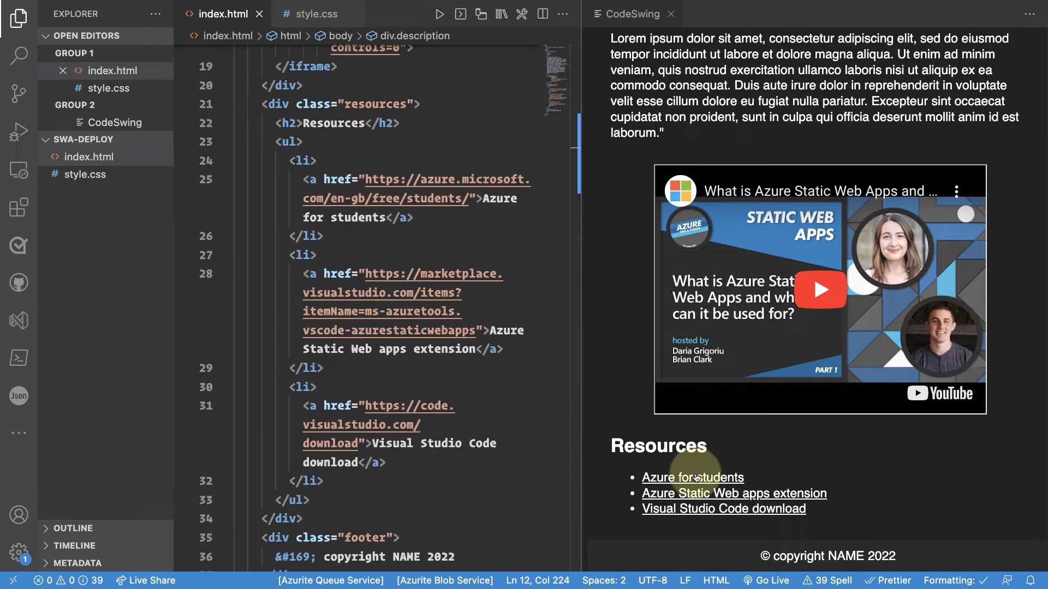
{"action": "mouse_move", "coordinate": [753, 495]}
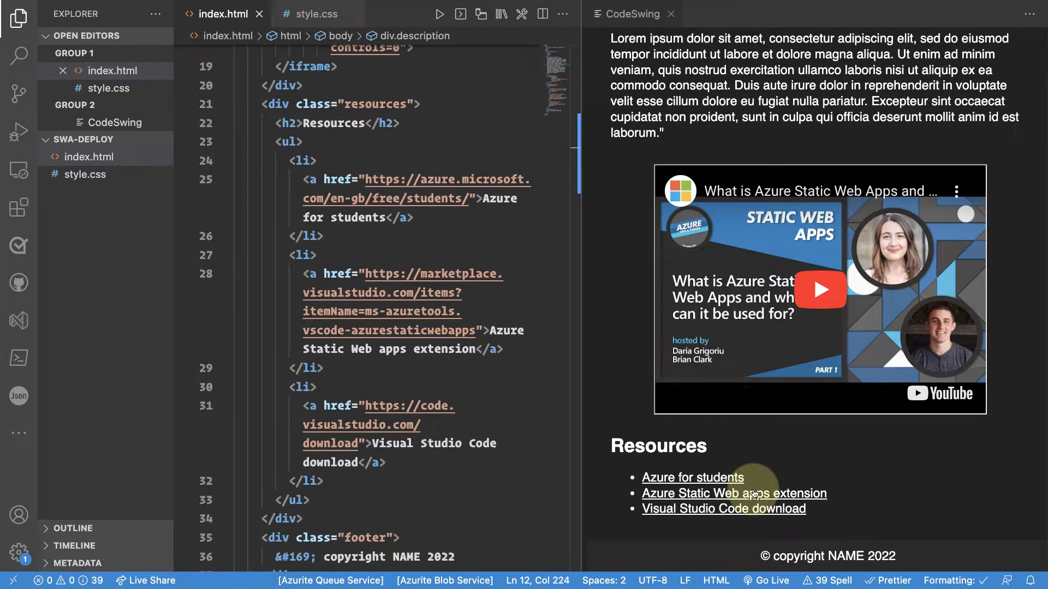
{"action": "mouse_move", "coordinate": [733, 493]}
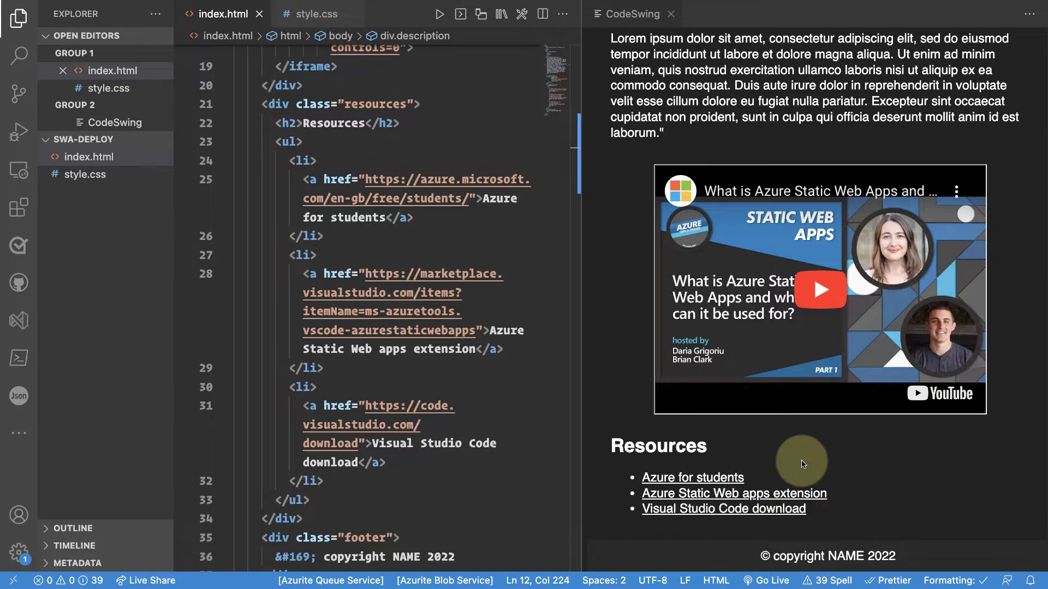
{"action": "mouse_move", "coordinate": [756, 510]}
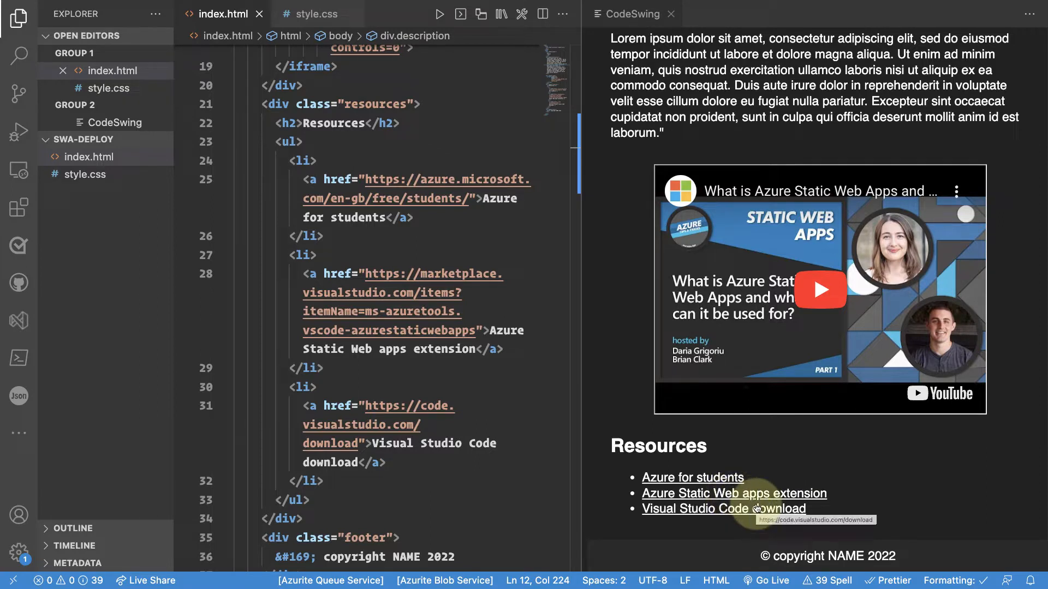
{"action": "mouse_move", "coordinate": [715, 514]}
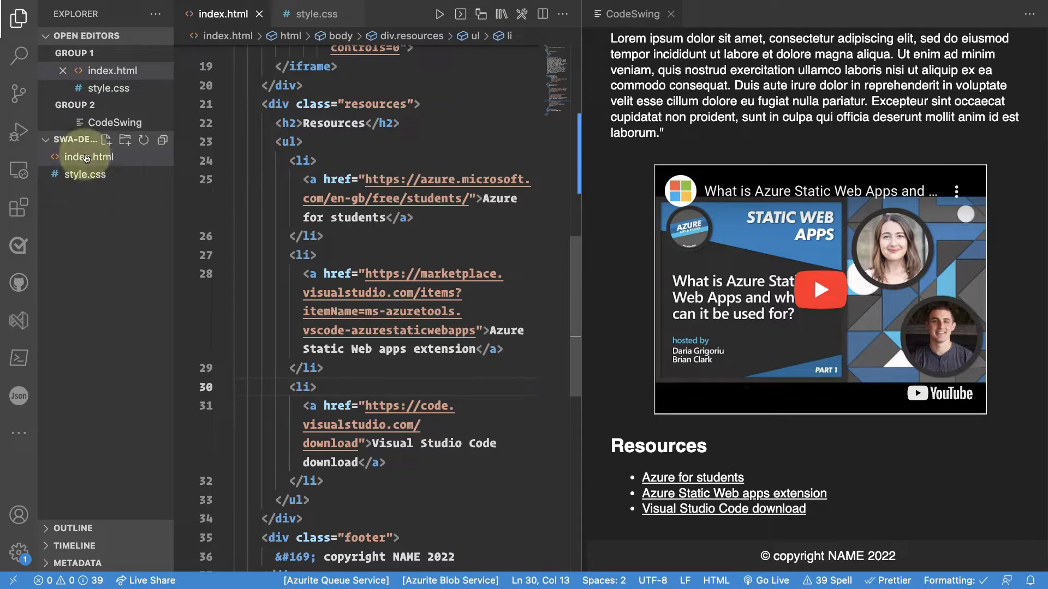
{"action": "left_click", "coordinate": [88, 156]}
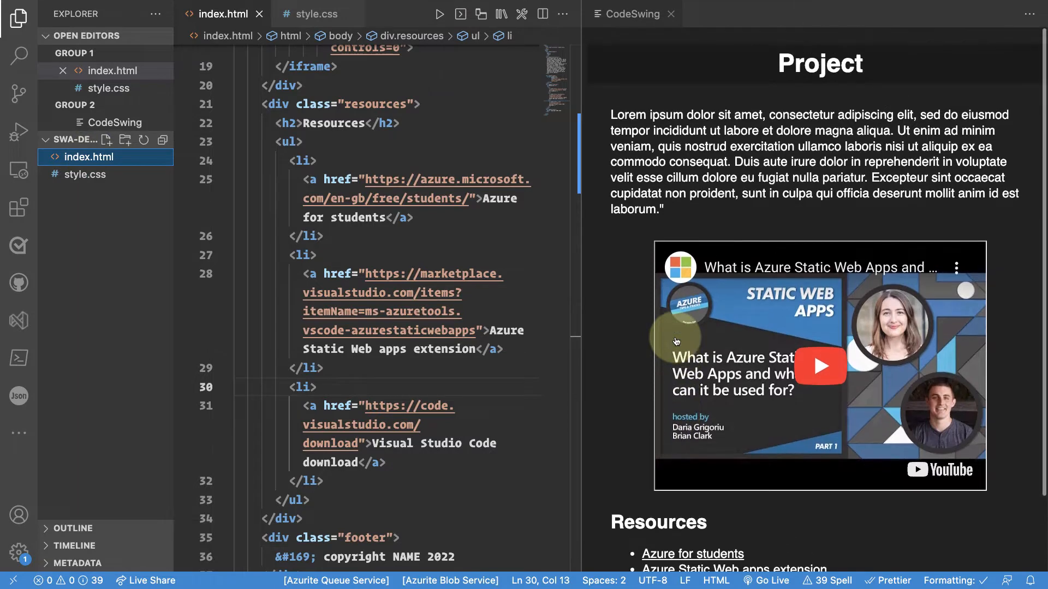
{"action": "mouse_move", "coordinate": [623, 374]}
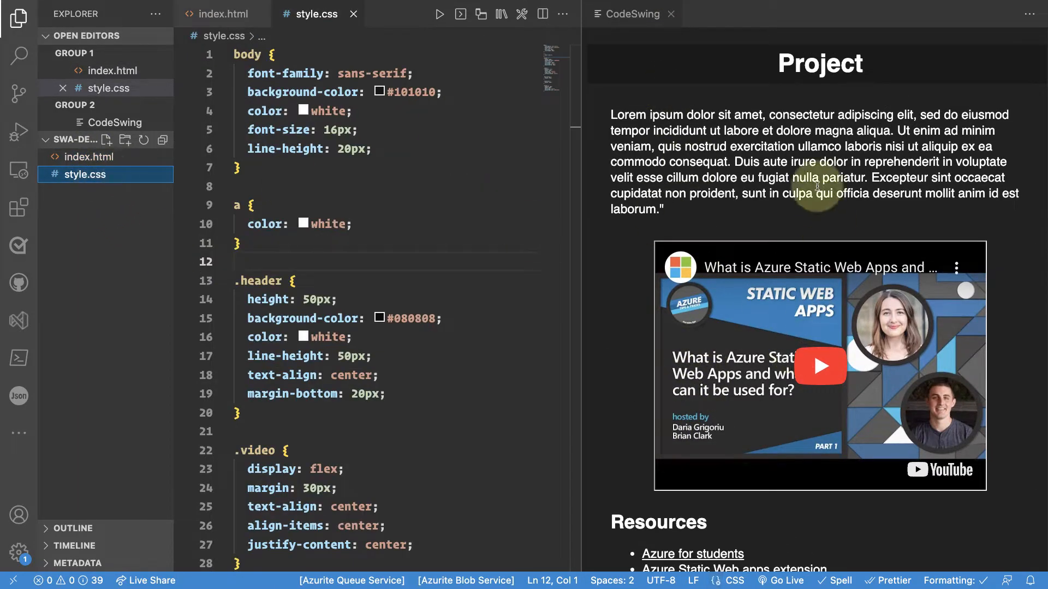
{"action": "left_click", "coordinate": [222, 13]}
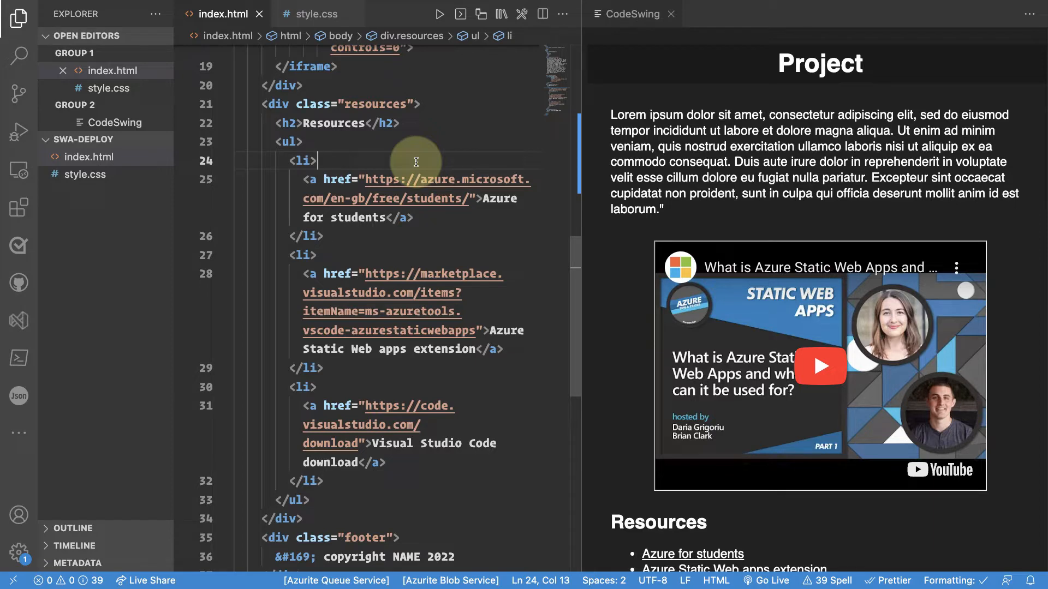
{"action": "mouse_move", "coordinate": [392, 156]}
{"action": "type", "text": ">A"}
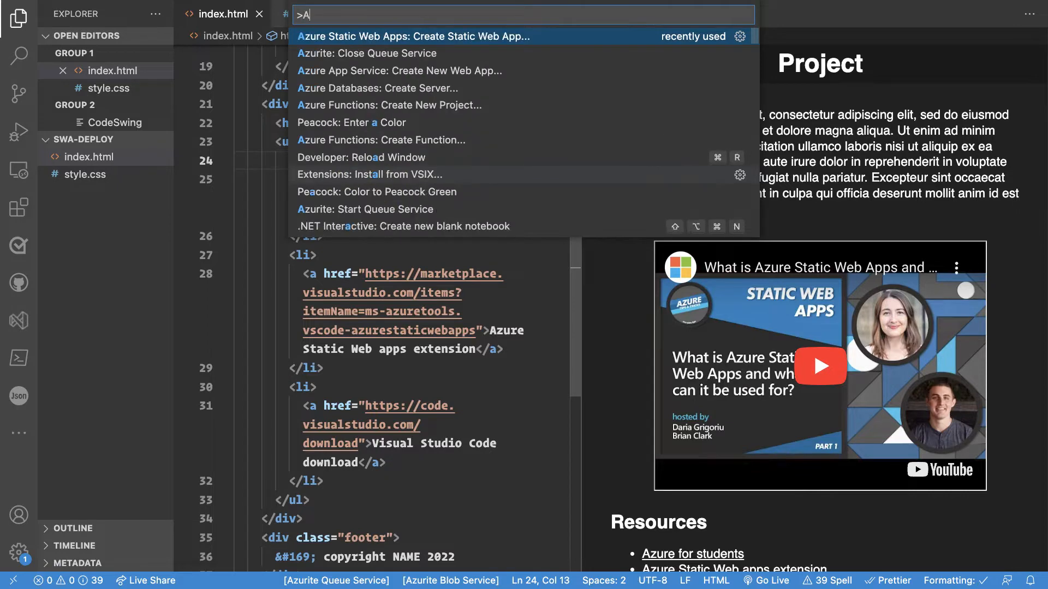
Run 'Azure Static Web Apps: Create Static Web App...' from the Command Palette
{"action": "type", "text": "zure"}
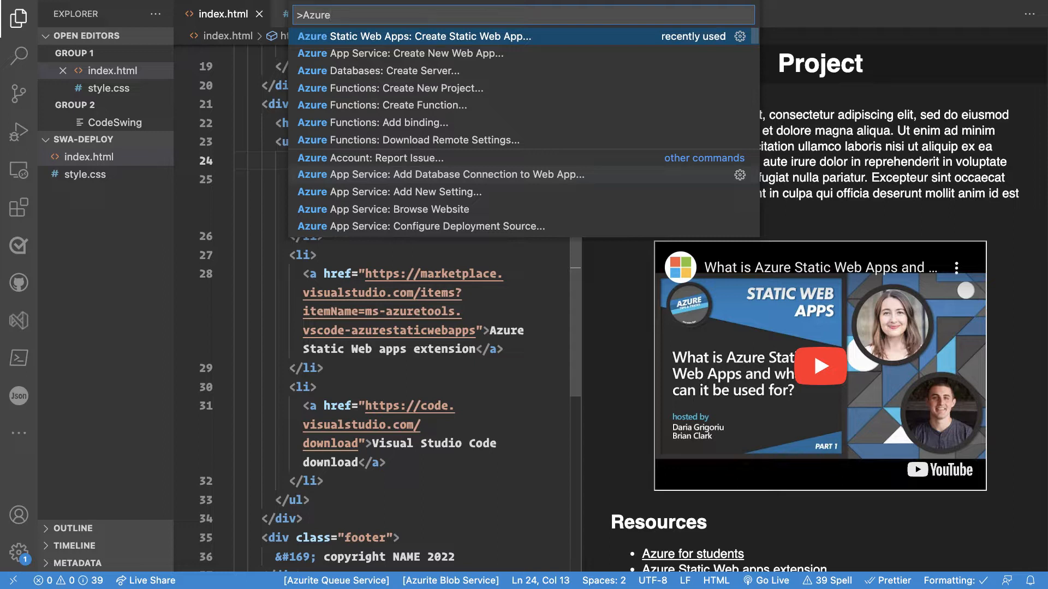
{"action": "left_click", "coordinate": [414, 36]}
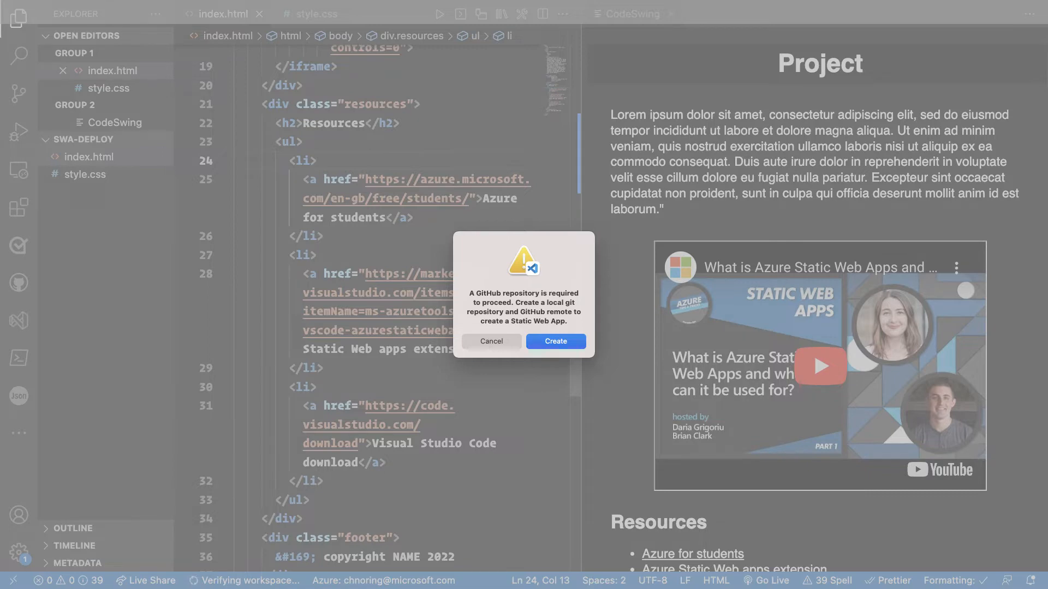
Create the required local git repository and name the static web app my-project
{"action": "left_click", "coordinate": [554, 342]}
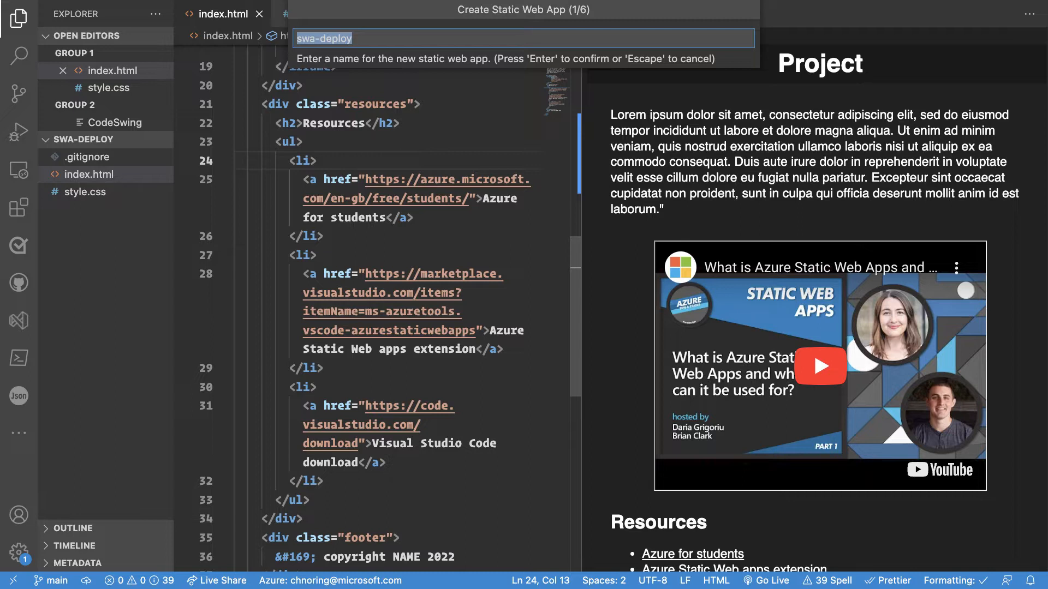
{"action": "type", "text": "ppr"}
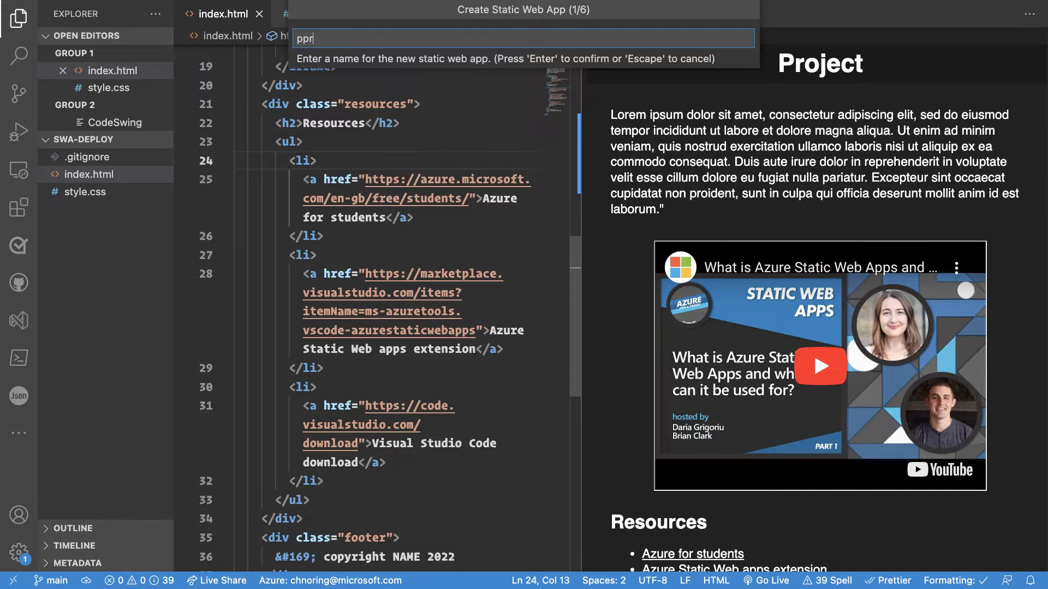
{"action": "type", "text": "my"}
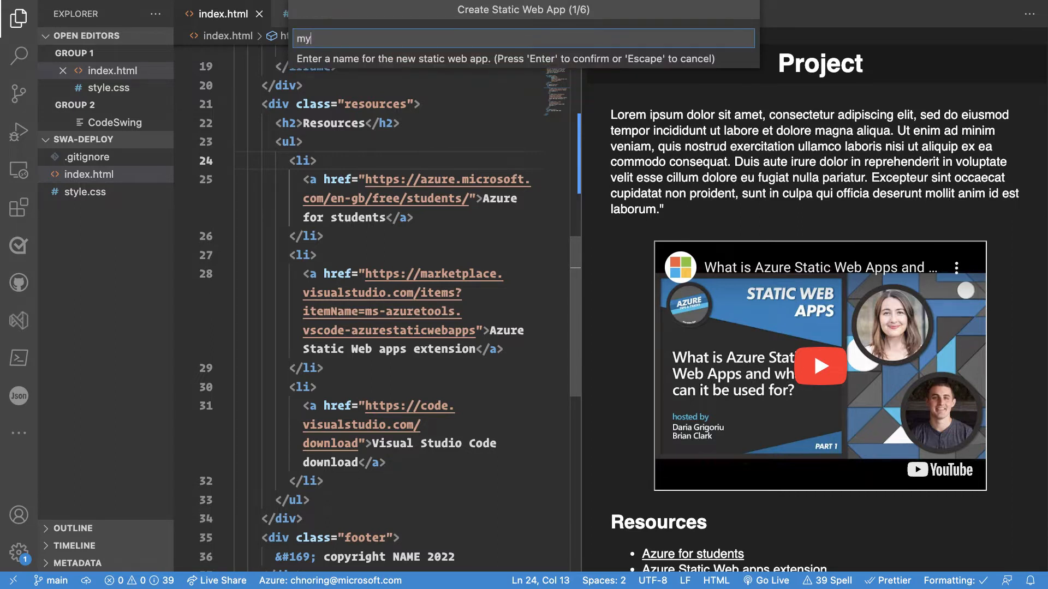
{"action": "type", "text": "-project"}
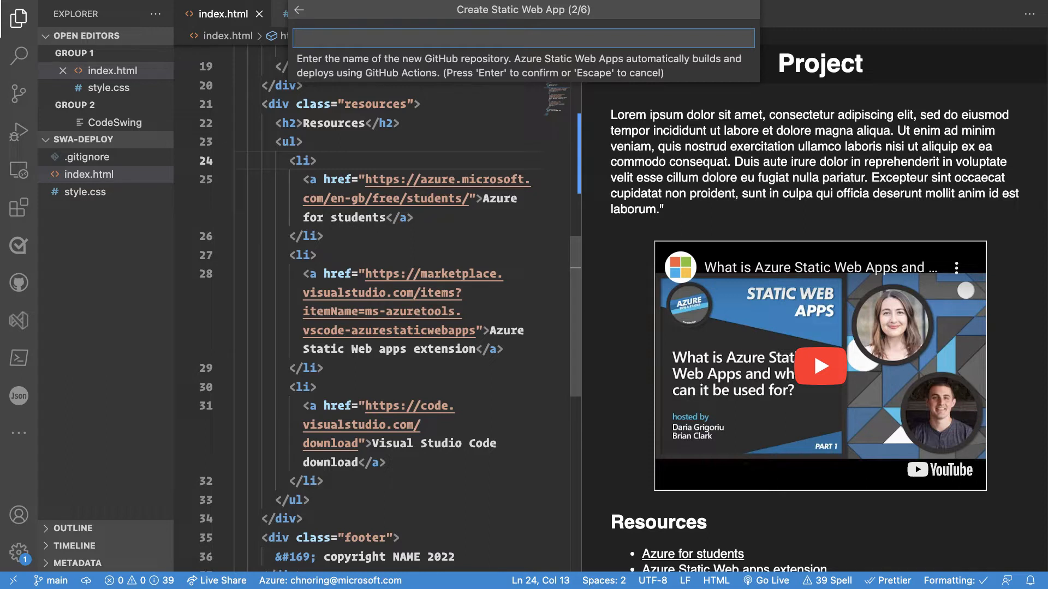
Name the new GitHub repository my-project-2 and confirm it
{"action": "type", "text": "my-project-2"}
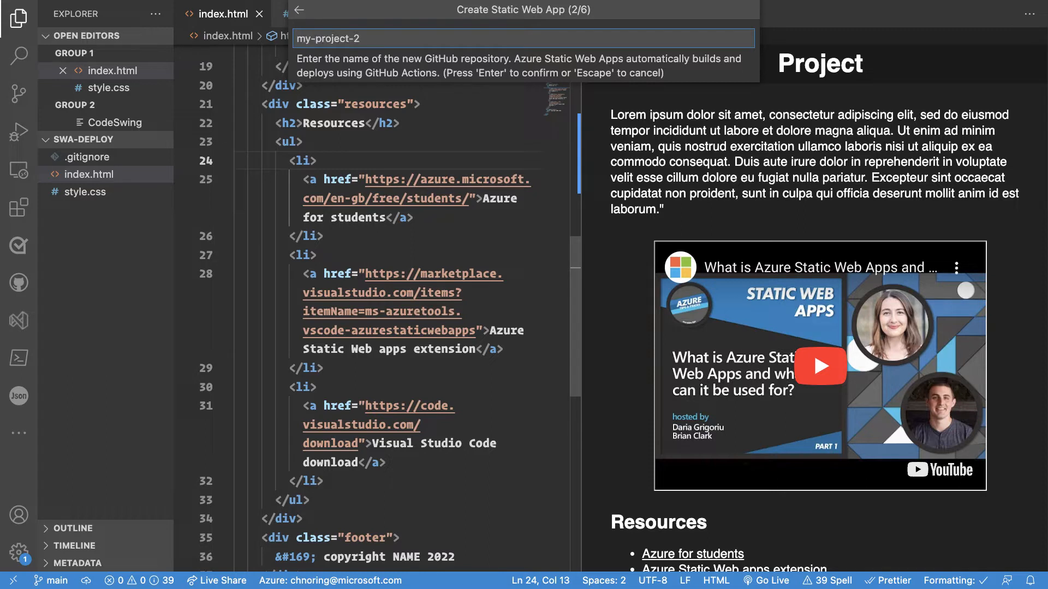
{"action": "key", "text": "Return"}
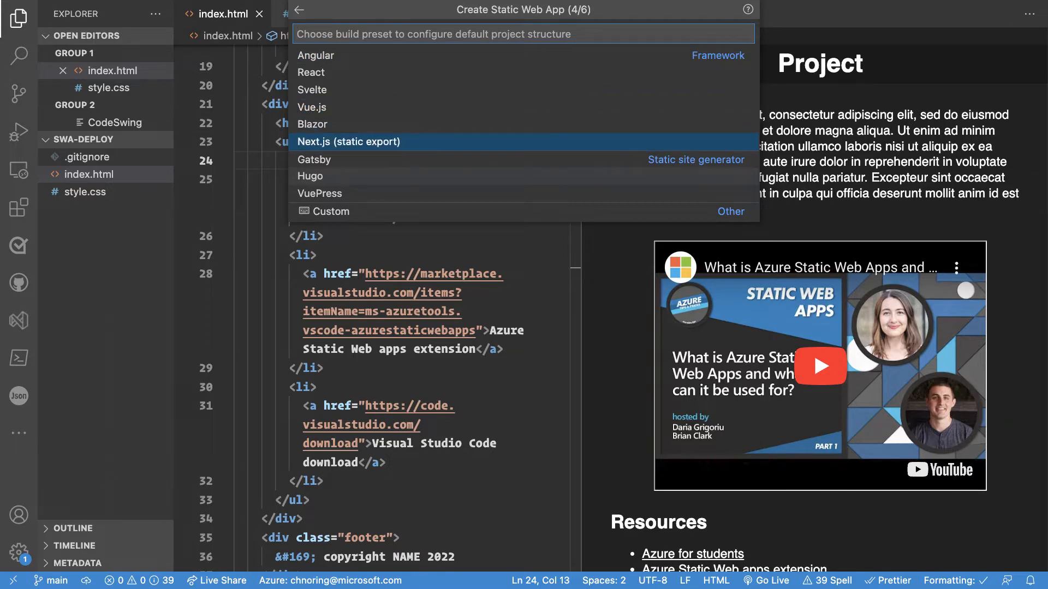
{"action": "mouse_move", "coordinate": [331, 211]}
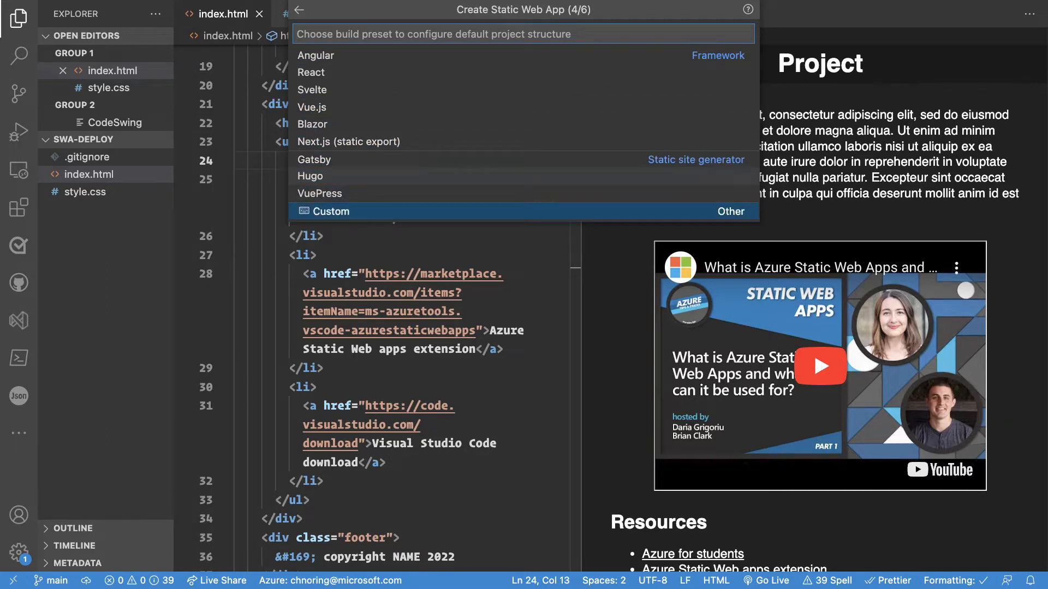
Choose the Custom build preset for the project structure
{"action": "left_click", "coordinate": [329, 210]}
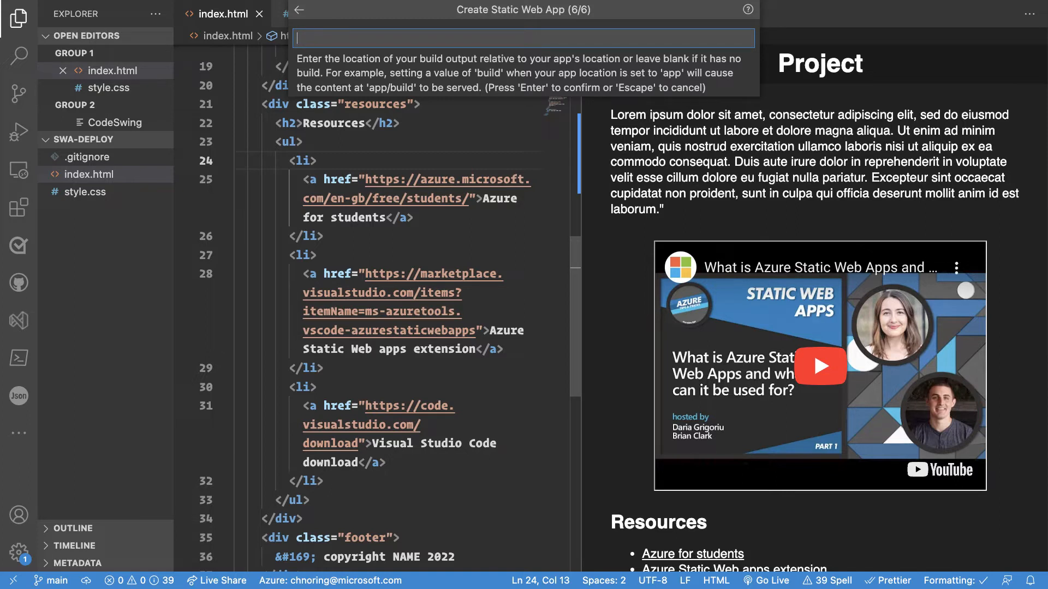
Leave the build output location blank to finish creating the my-project static web app
{"action": "key", "text": "Return"}
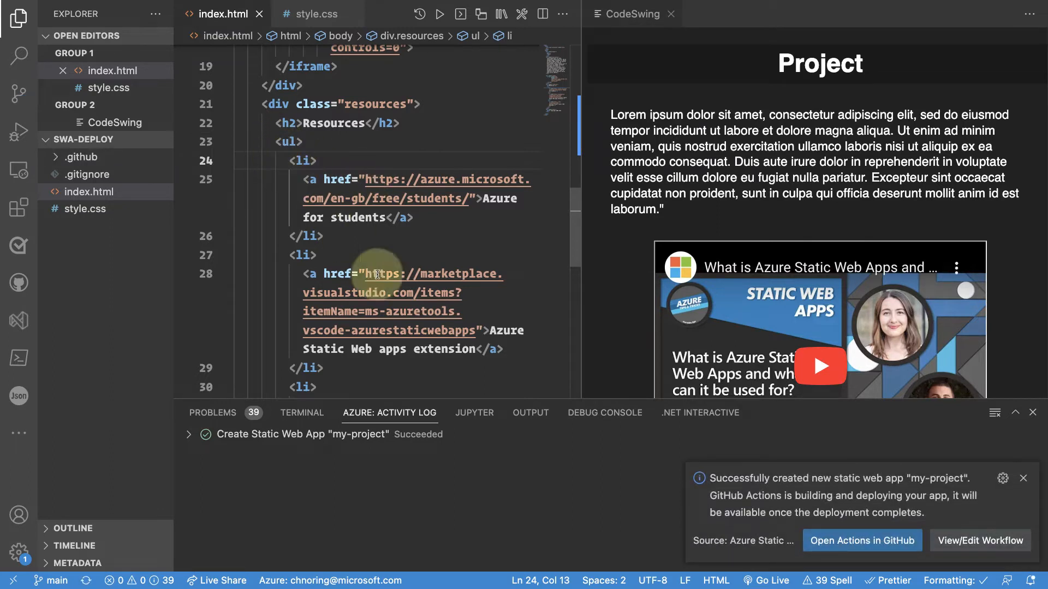
{"action": "mouse_move", "coordinate": [675, 378]}
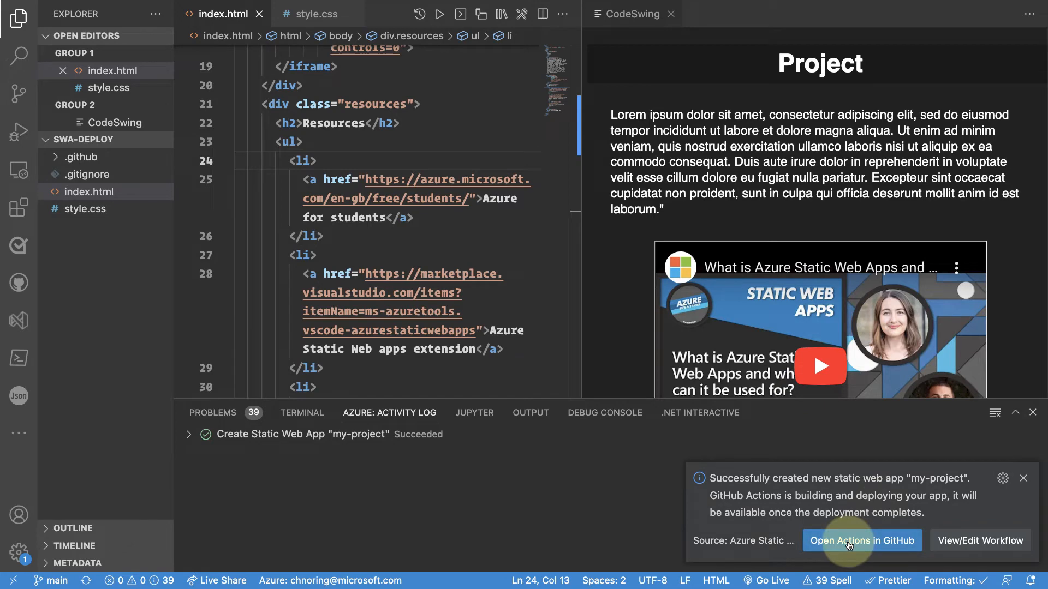
{"action": "mouse_move", "coordinate": [980, 540]}
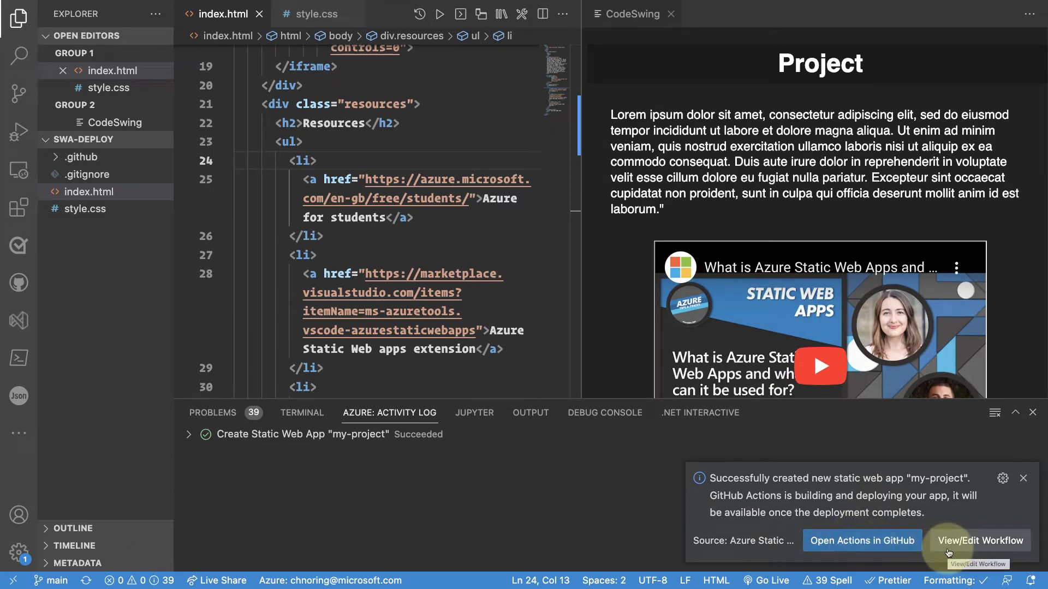
{"action": "mouse_move", "coordinate": [446, 466]}
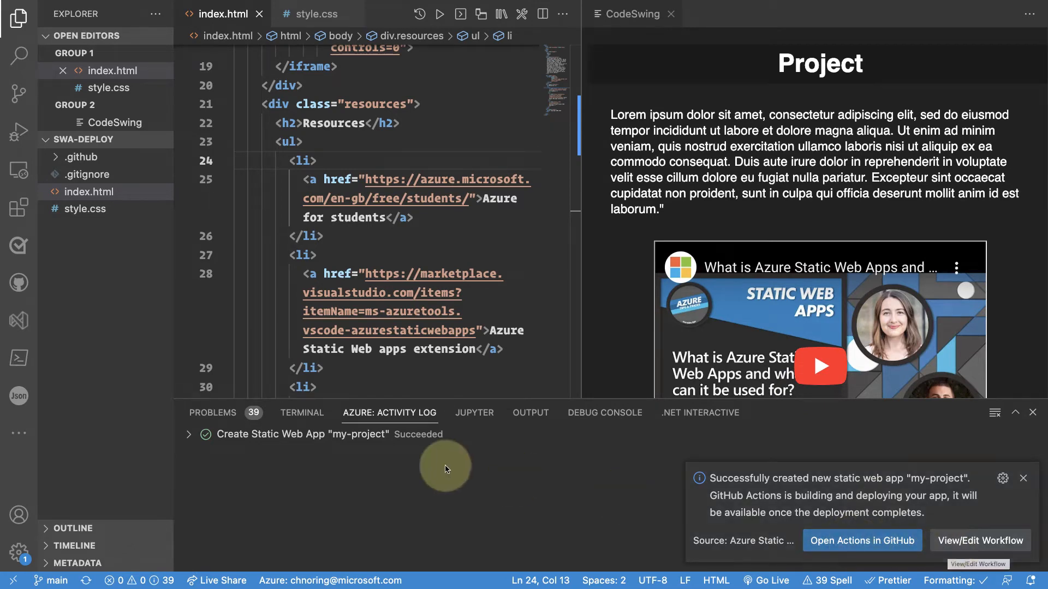
{"action": "mouse_move", "coordinate": [188, 433]}
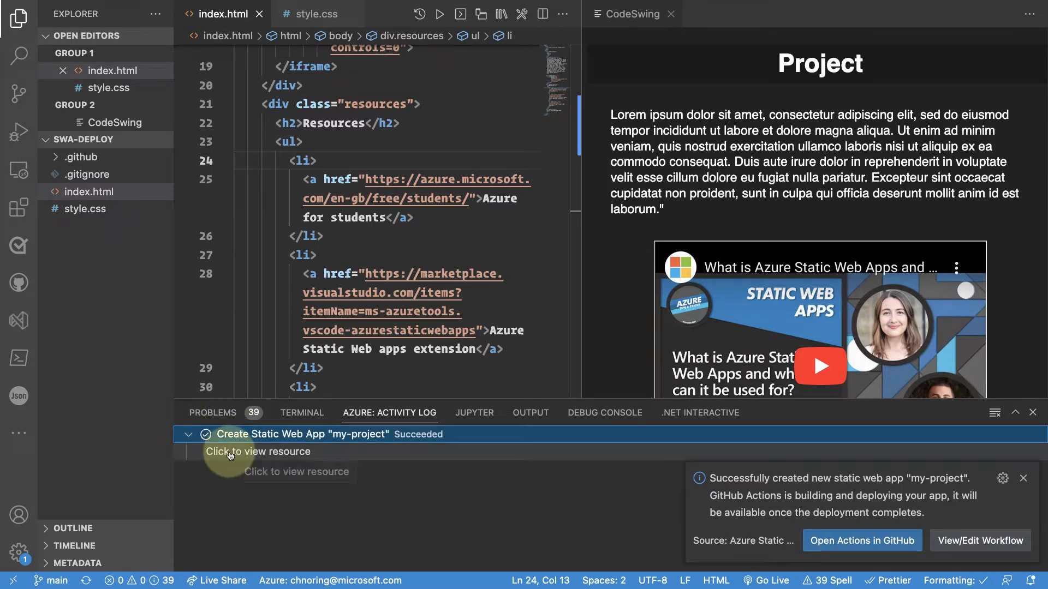
Follow the activity log's resource link to show my-project among the Azure resources
{"action": "left_click", "coordinate": [18, 395]}
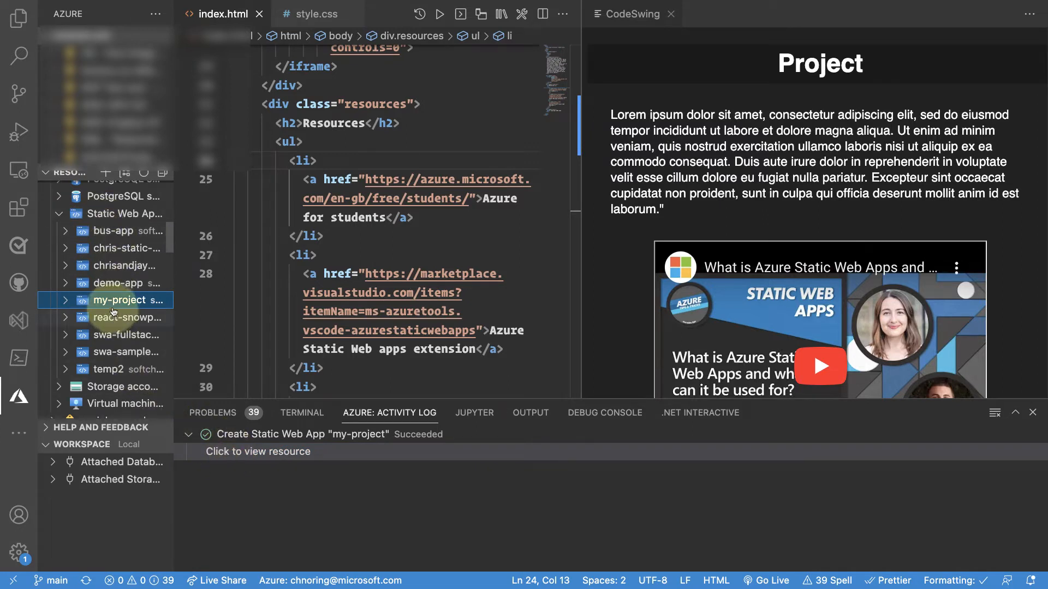
{"action": "mouse_move", "coordinate": [104, 273]}
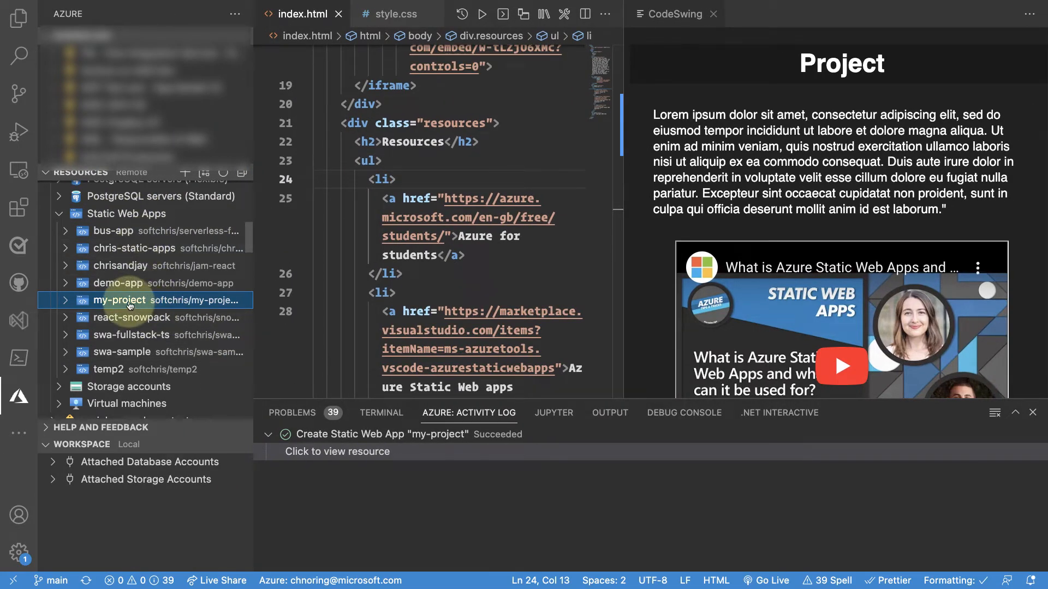
{"action": "mouse_move", "coordinate": [120, 300]}
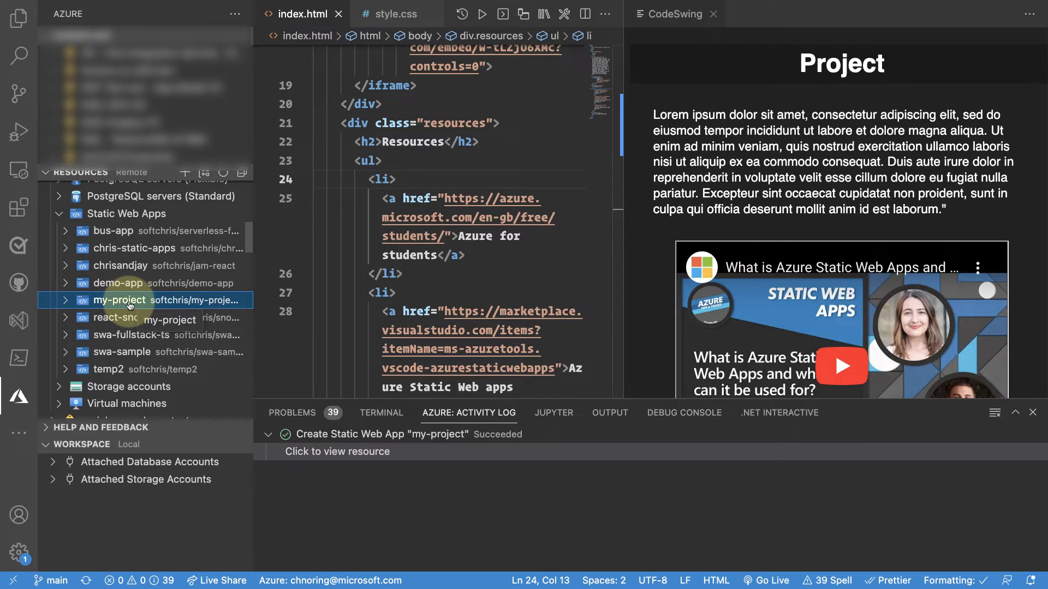
{"action": "mouse_move", "coordinate": [112, 330]}
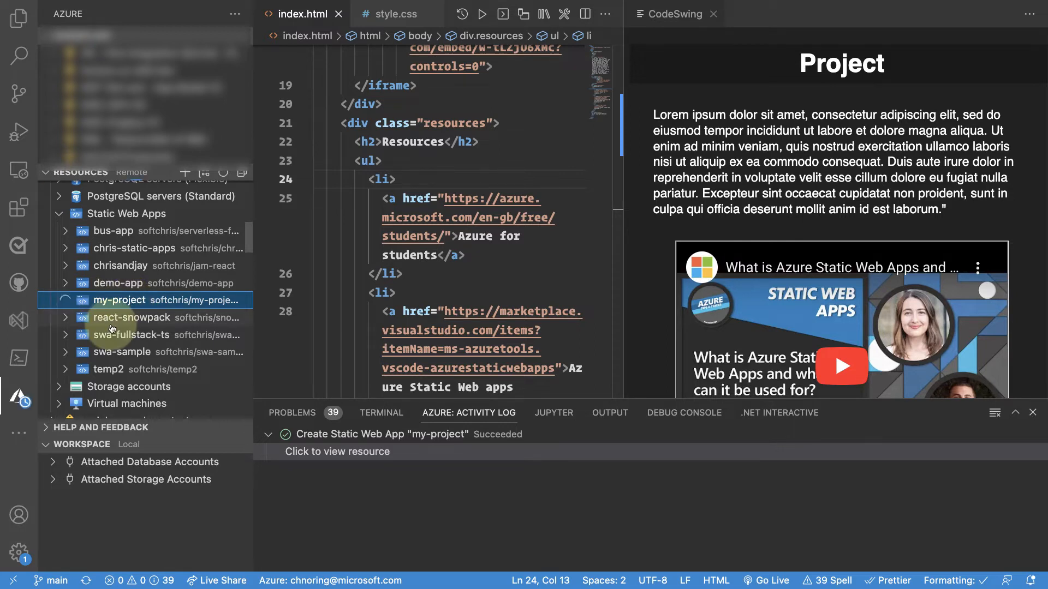
Expand my-project's Production environment and GitHub Actions runs, then bring up the app's context menu
{"action": "left_click", "coordinate": [66, 300]}
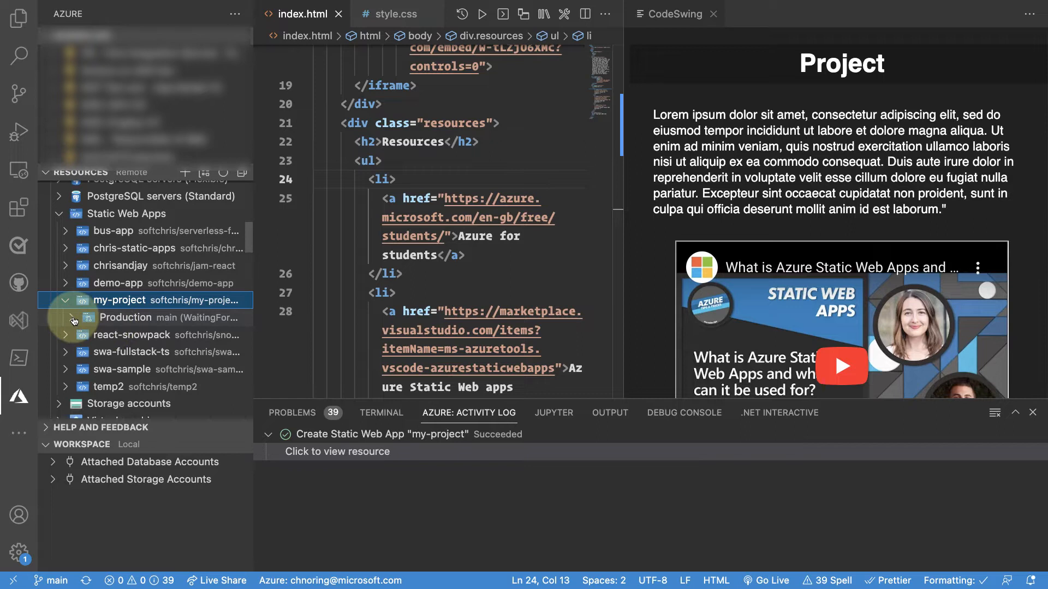
{"action": "left_click", "coordinate": [72, 318]}
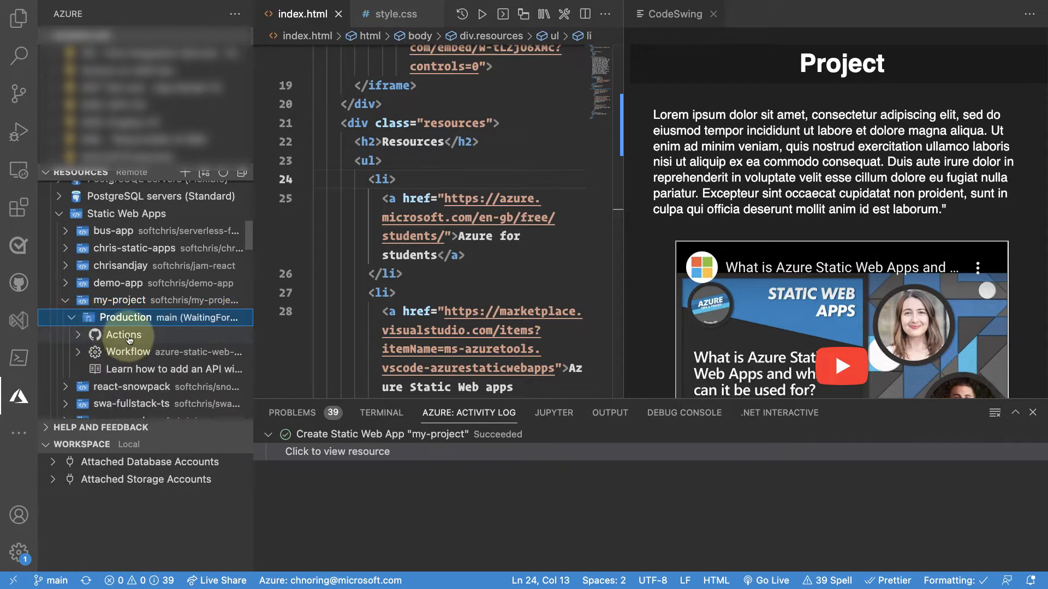
{"action": "mouse_move", "coordinate": [127, 352]}
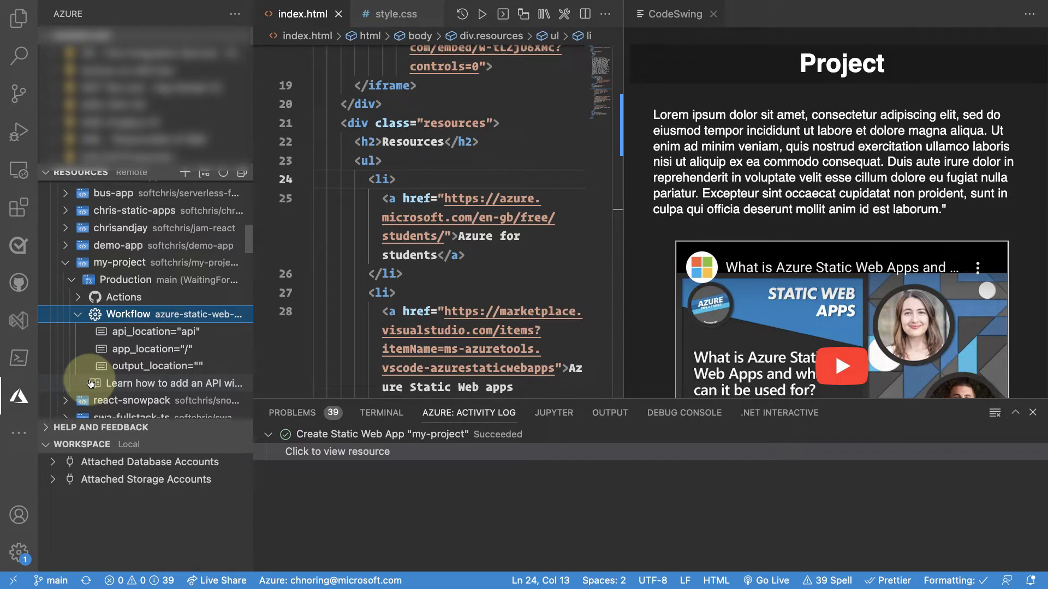
{"action": "left_click", "coordinate": [85, 314]}
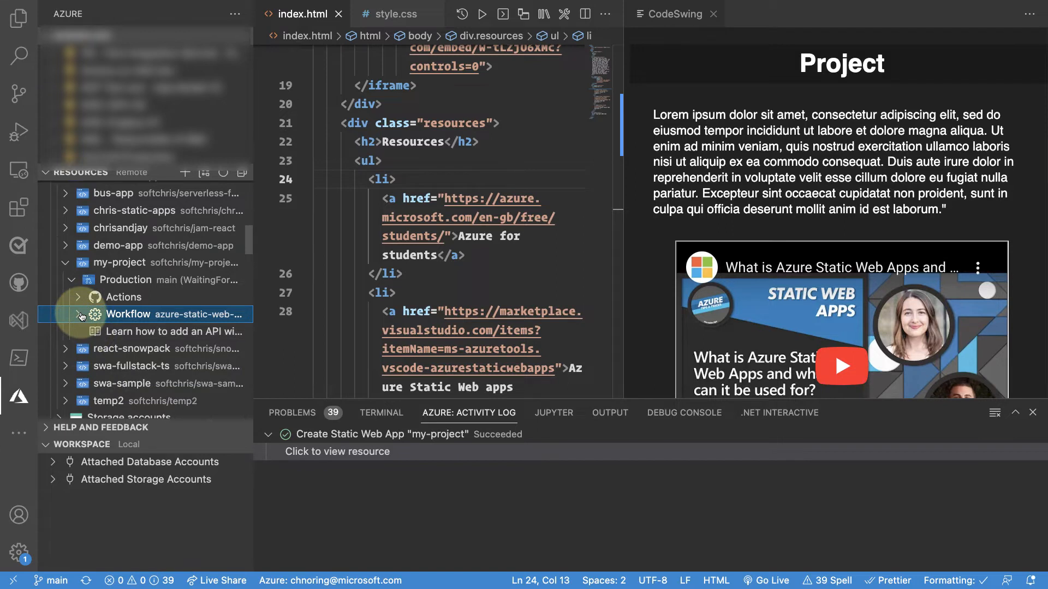
{"action": "left_click", "coordinate": [121, 297]}
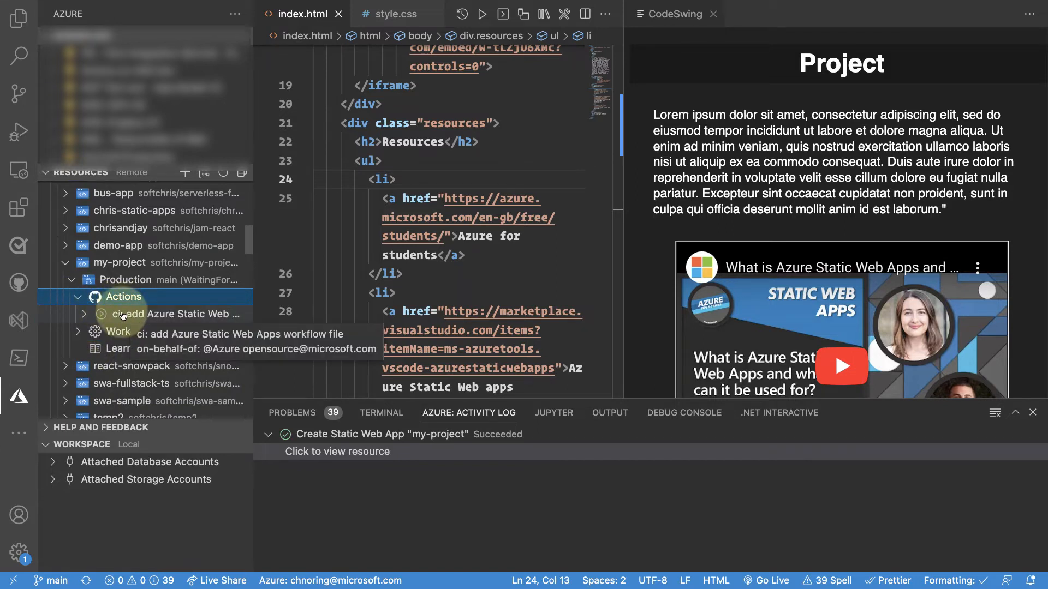
{"action": "mouse_move", "coordinate": [121, 314]}
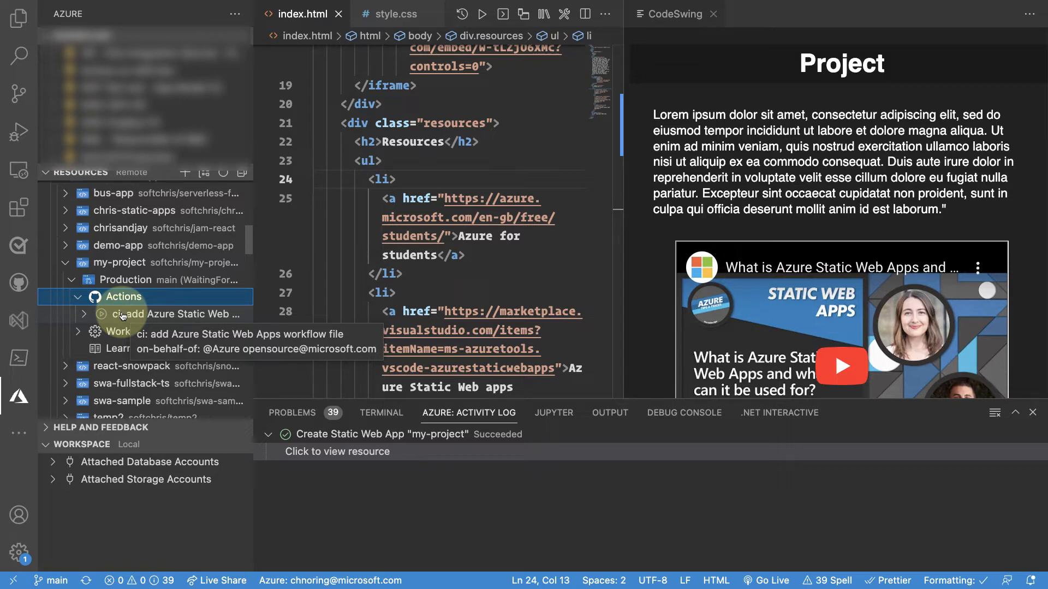
{"action": "mouse_move", "coordinate": [203, 292]}
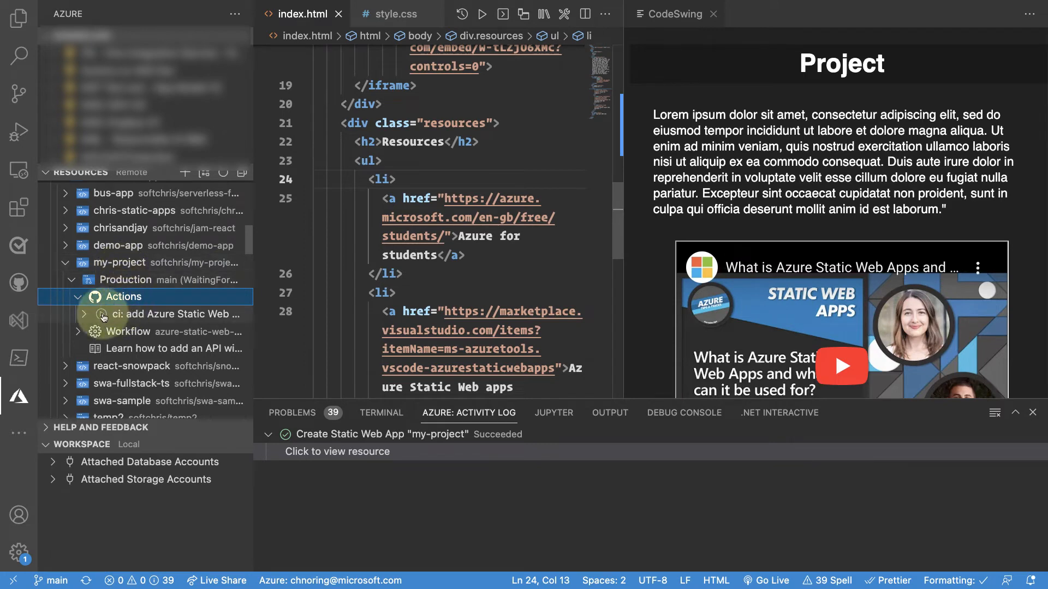
{"action": "mouse_move", "coordinate": [127, 262]}
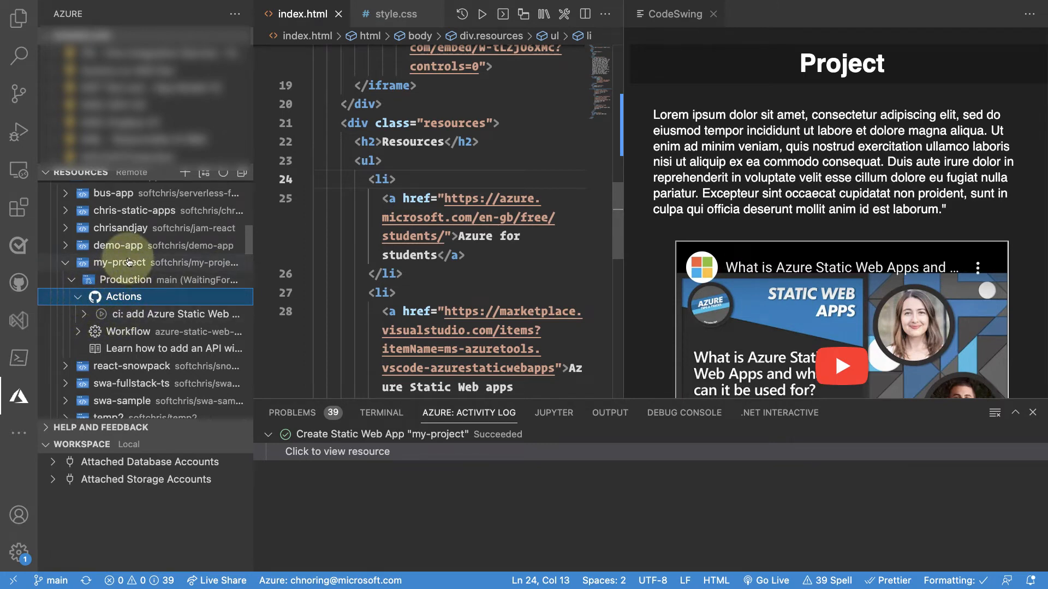
{"action": "mouse_move", "coordinate": [70, 268]}
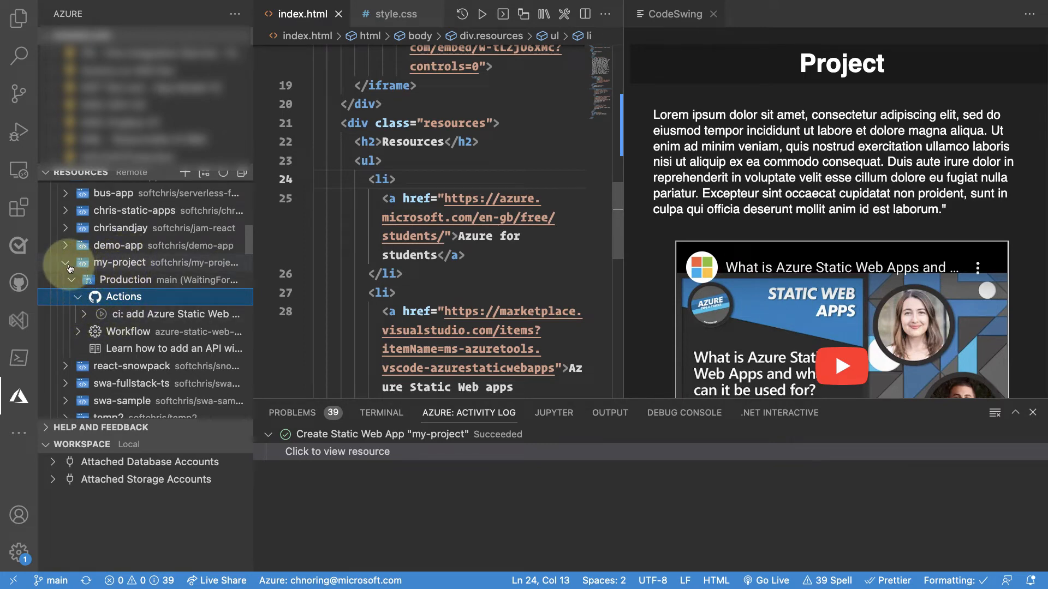
{"action": "right_click", "coordinate": [120, 261]}
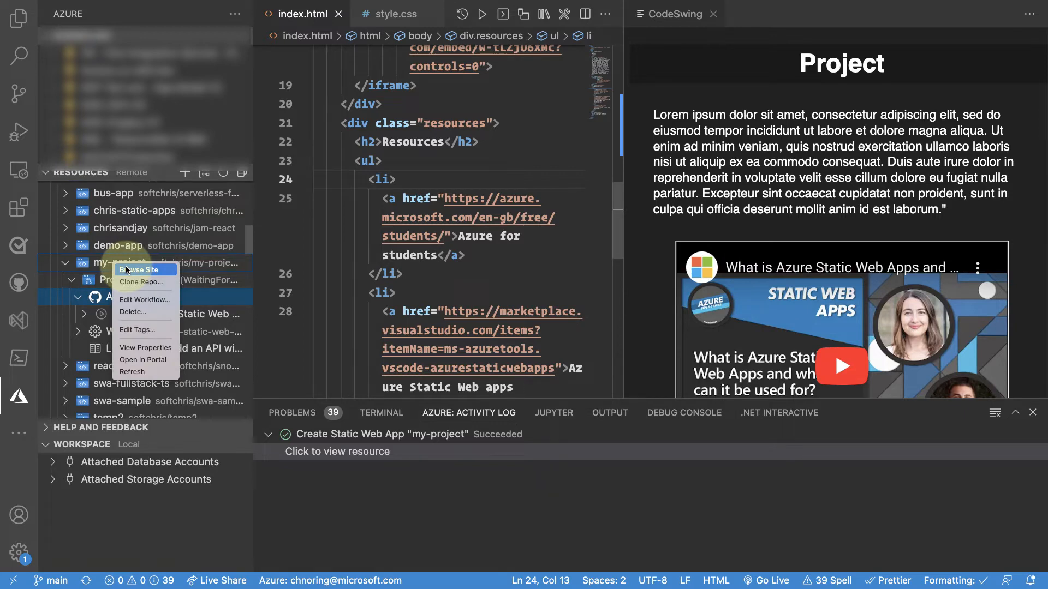
Browse the deployed my-project site live in Chrome
{"action": "left_click", "coordinate": [140, 270]}
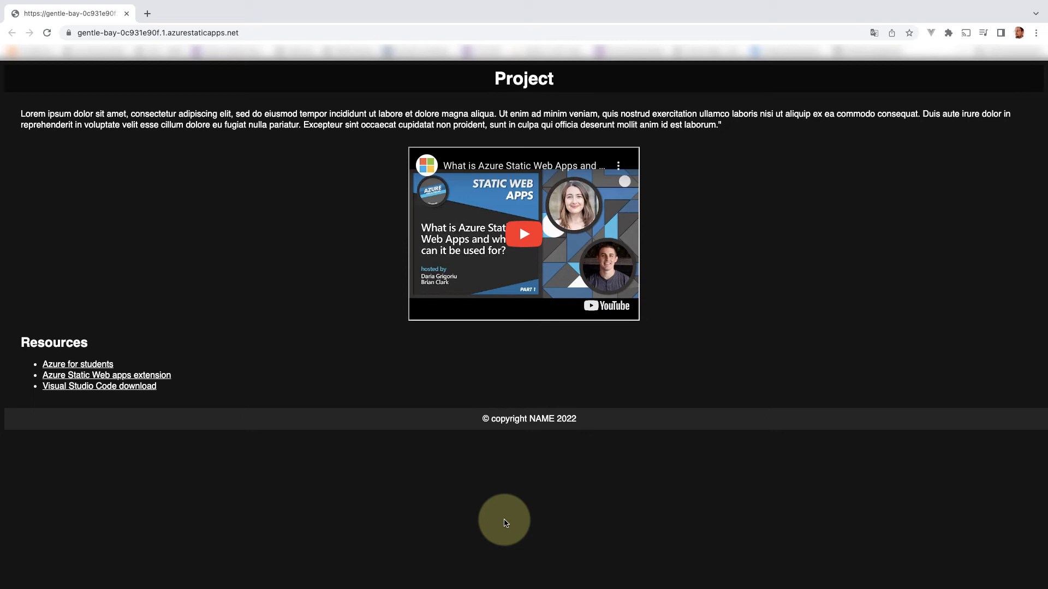
{"action": "mouse_move", "coordinate": [222, 258]}
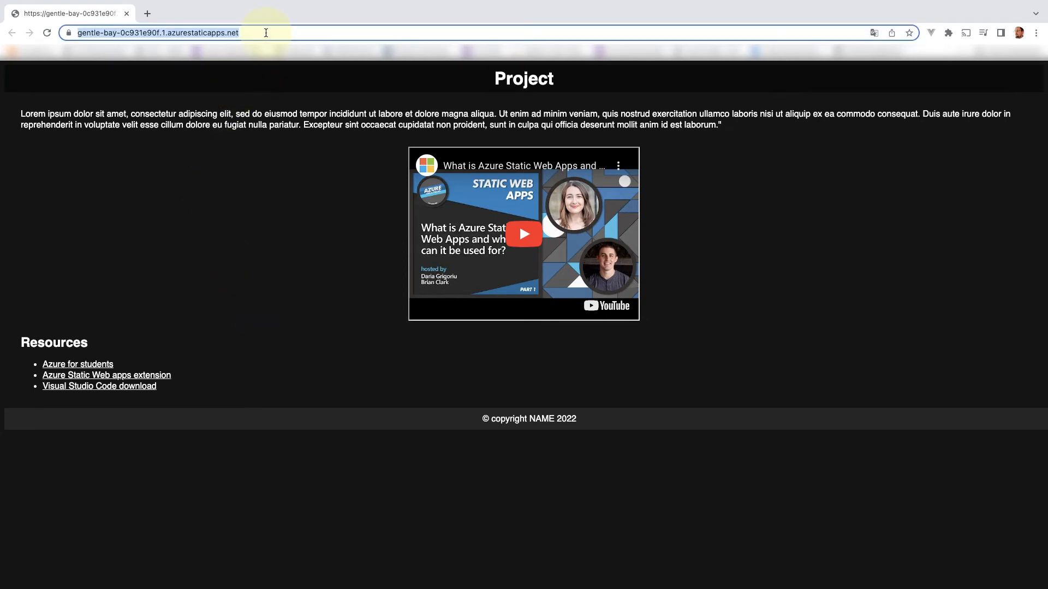
{"action": "mouse_move", "coordinate": [318, 325]}
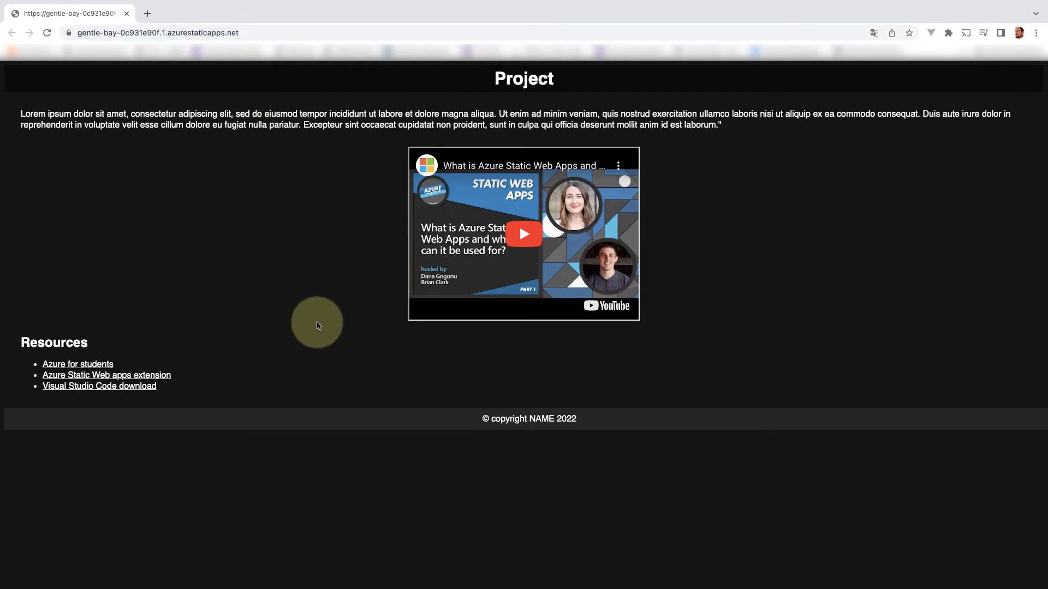
{"action": "mouse_move", "coordinate": [347, 350]}
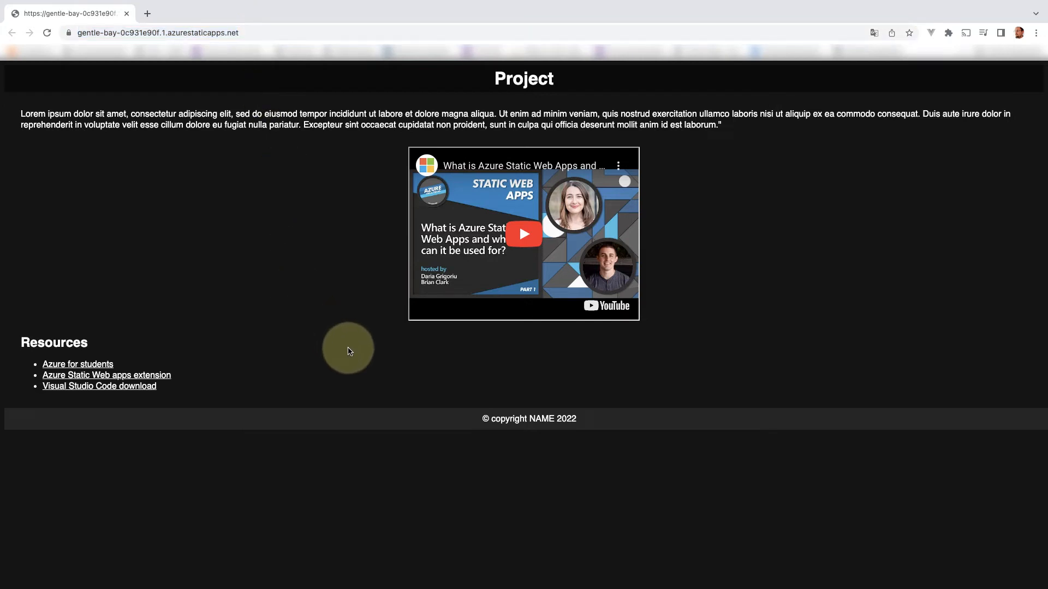
{"action": "mouse_move", "coordinate": [533, 79]}
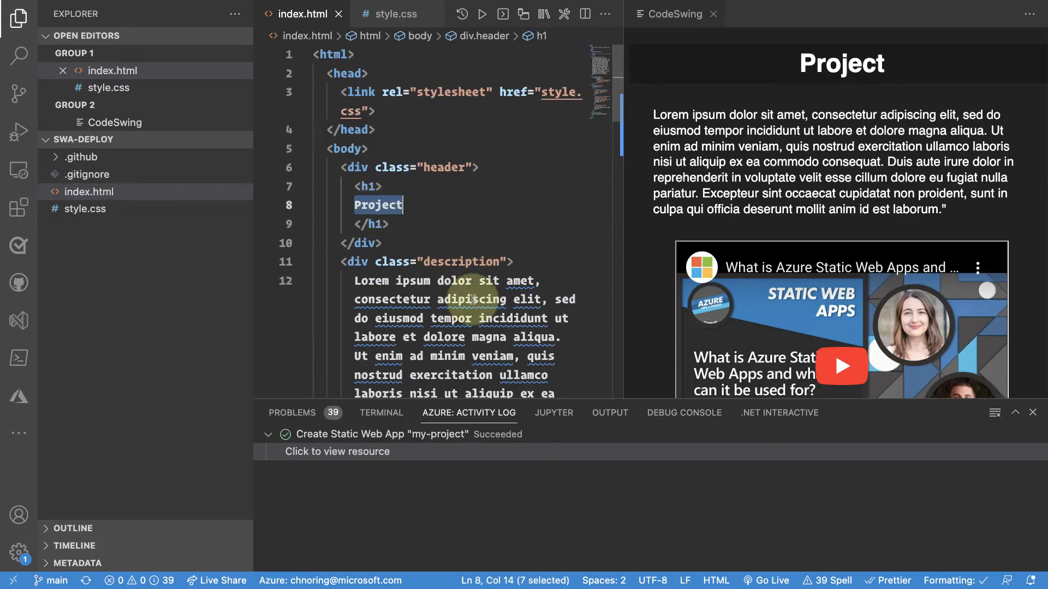
Replace the h1 heading 'Project' in index.html with 'My invention'
{"action": "type", "text": "My invention"}
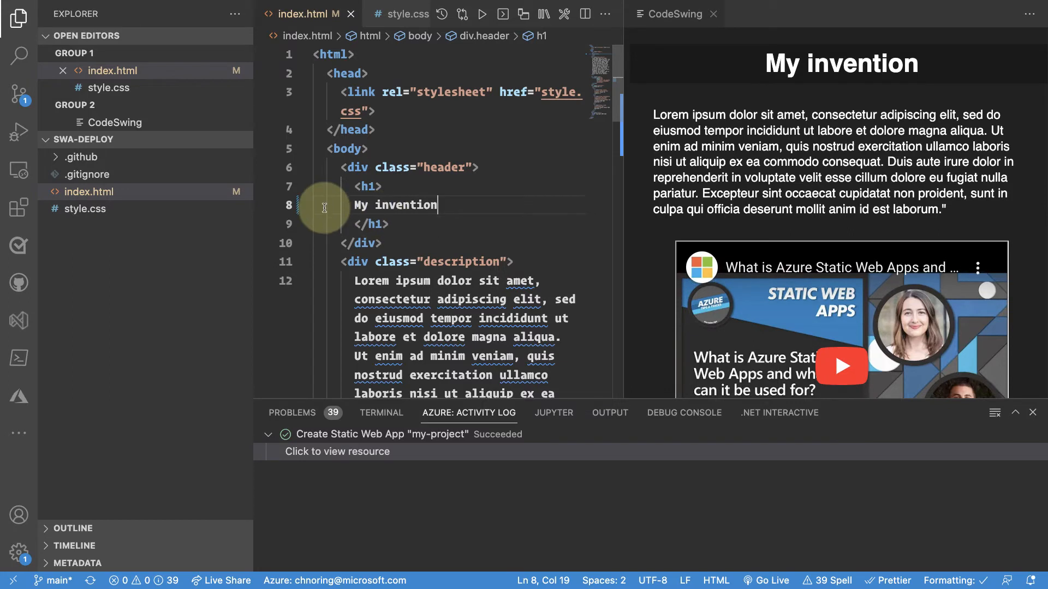
{"action": "left_click", "coordinate": [381, 412]}
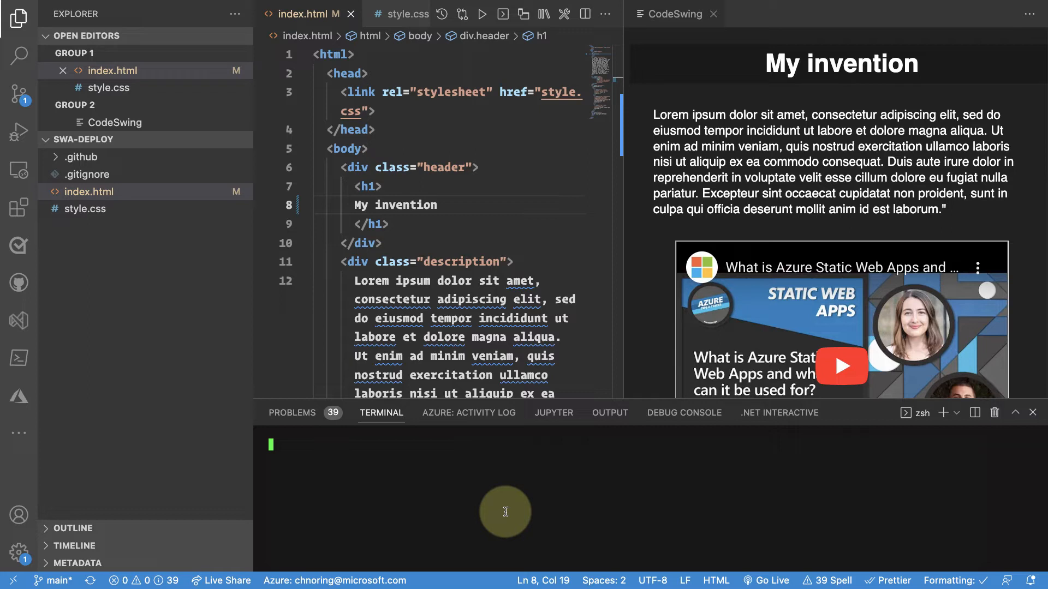
Check git status, commit the heading change as "change title" and push it to main
{"action": "type", "text": "git status"}
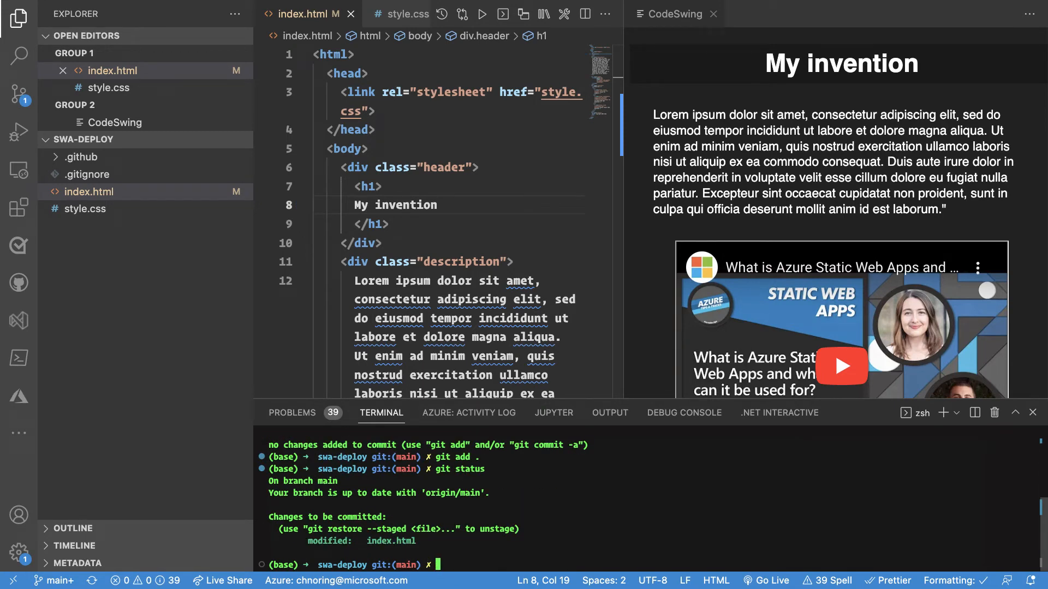
{"action": "type", "text": "git commit -m \"change title"}
{"action": "type", "text": "git pus"}
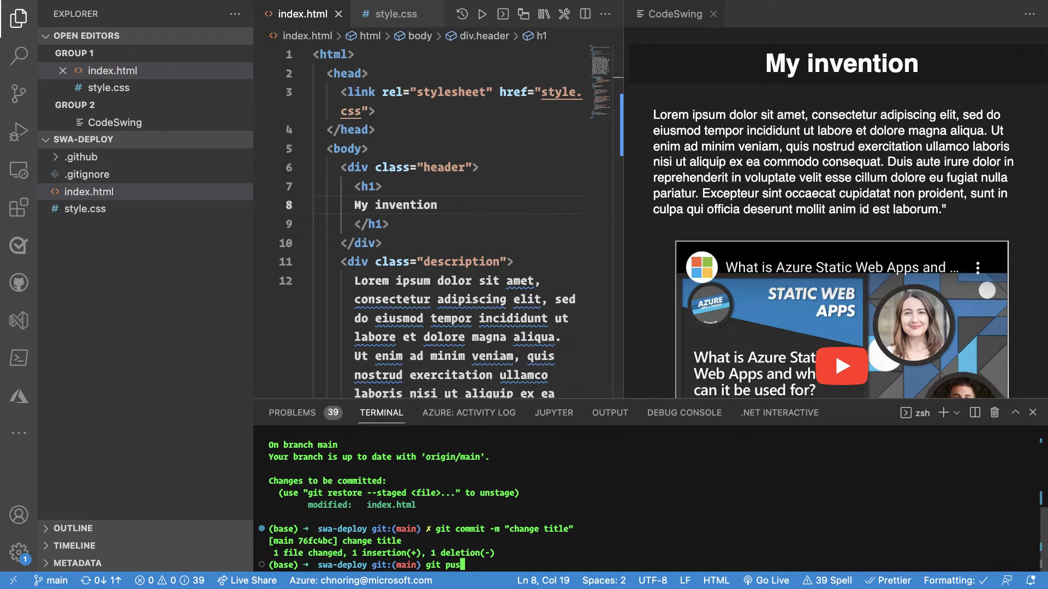
{"action": "type", "text": "h"}
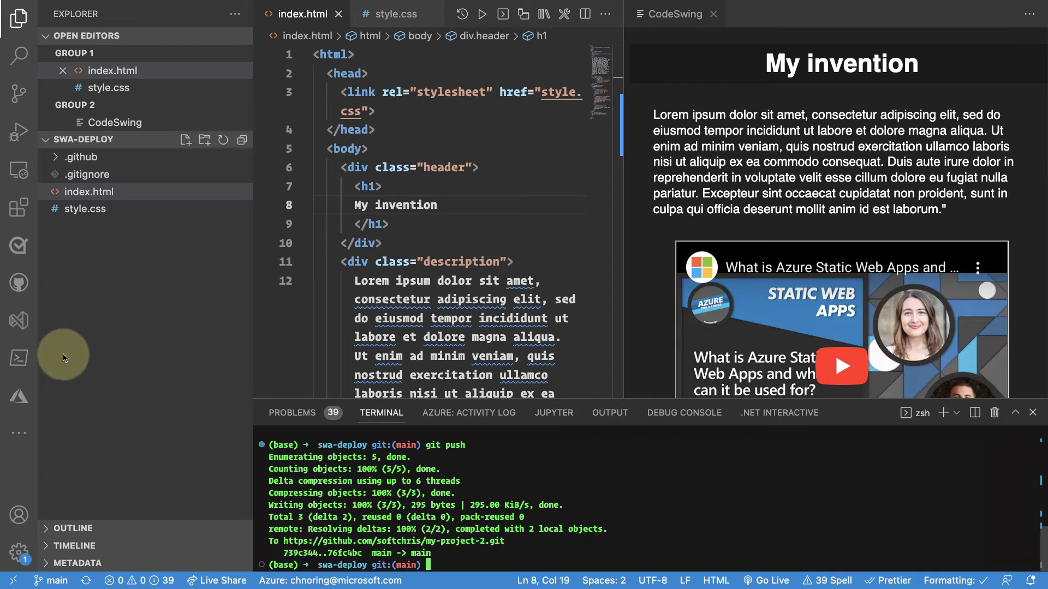
{"action": "mouse_move", "coordinate": [31, 401]}
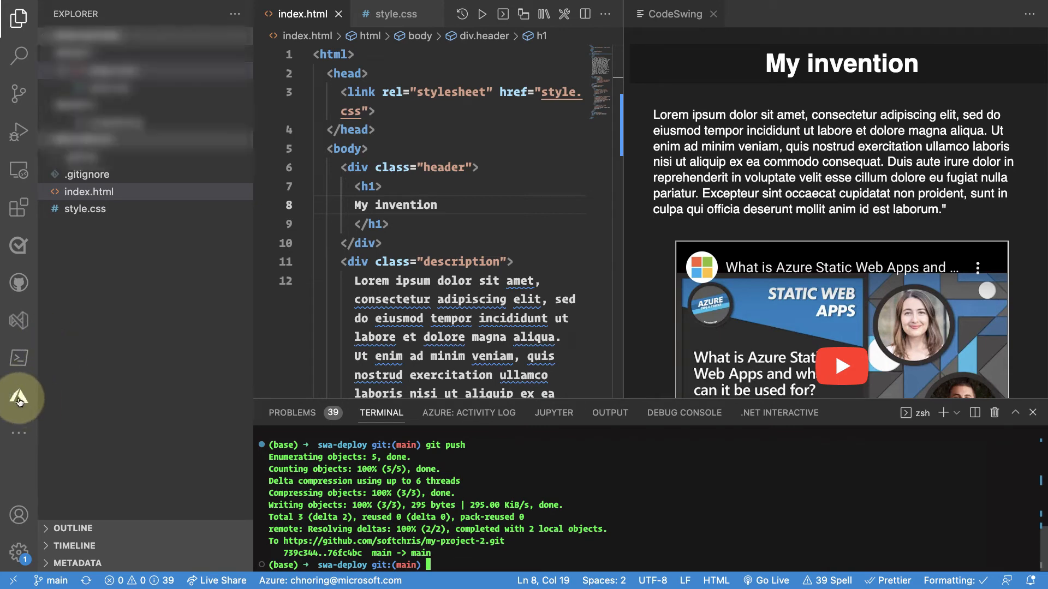
From the Azure resources view, open my-project's Actions on GitHub via the context menu
{"action": "left_click", "coordinate": [19, 397]}
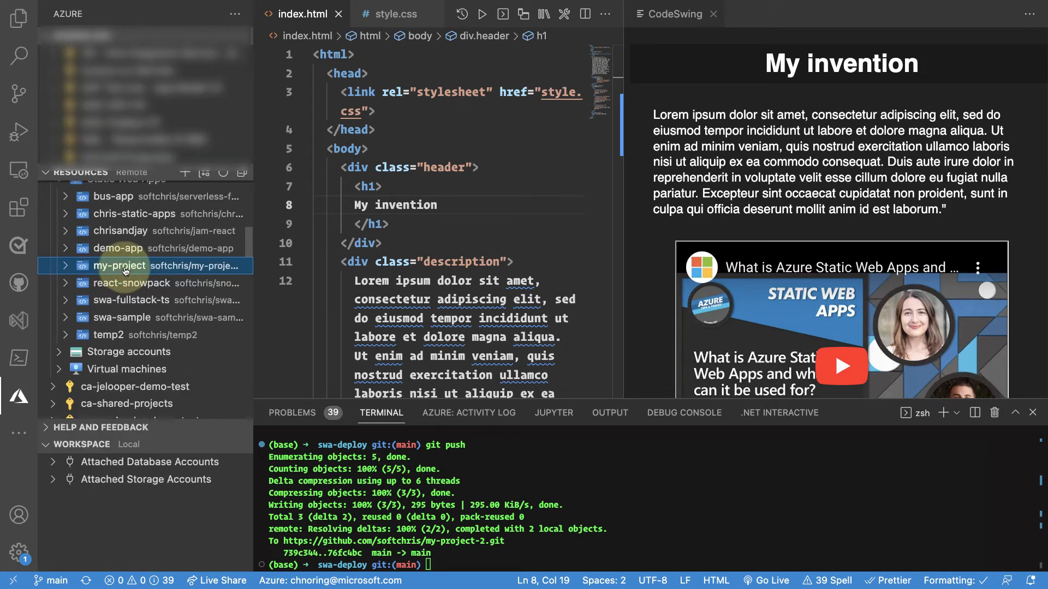
{"action": "left_click", "coordinate": [64, 265]}
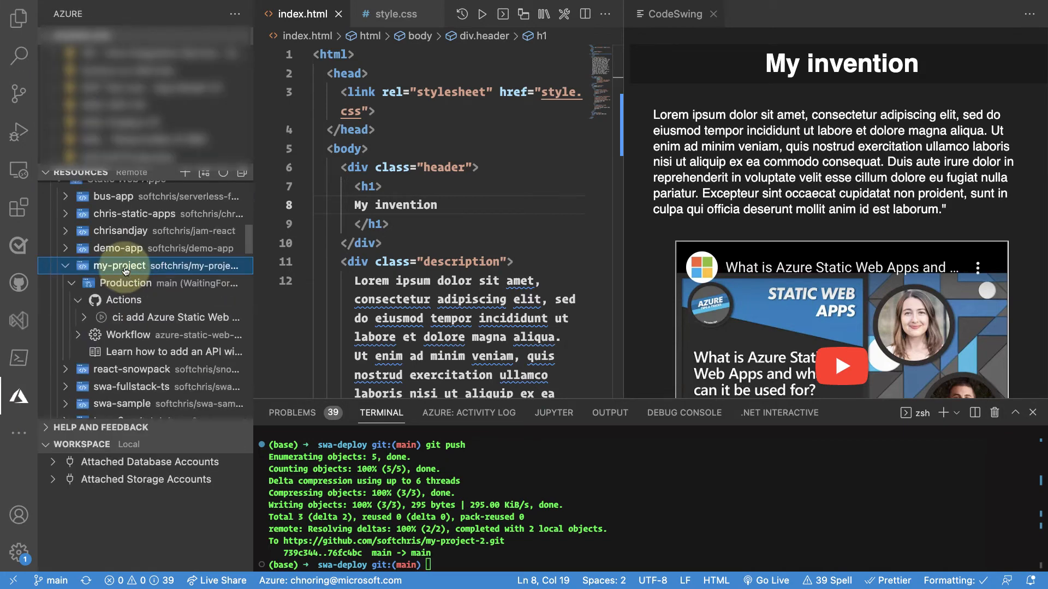
{"action": "right_click", "coordinate": [125, 299]}
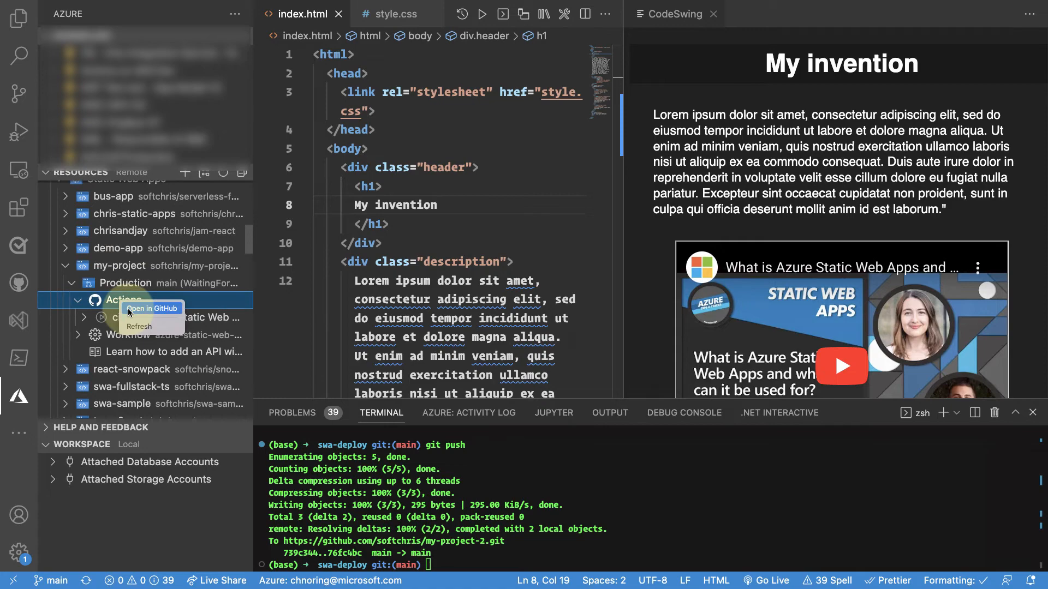
{"action": "left_click", "coordinate": [151, 308]}
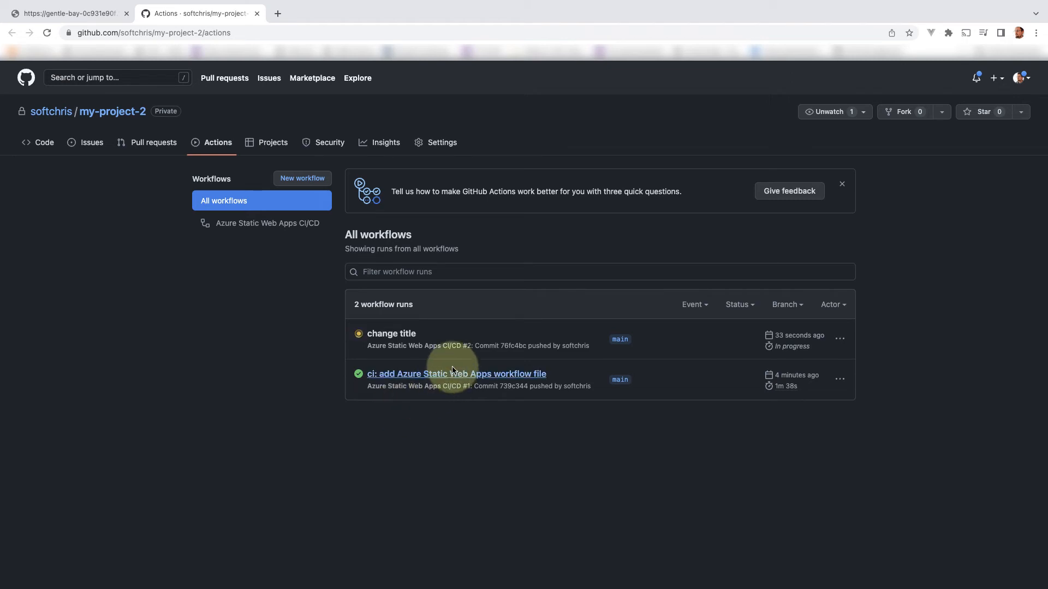
{"action": "mouse_move", "coordinate": [454, 373]}
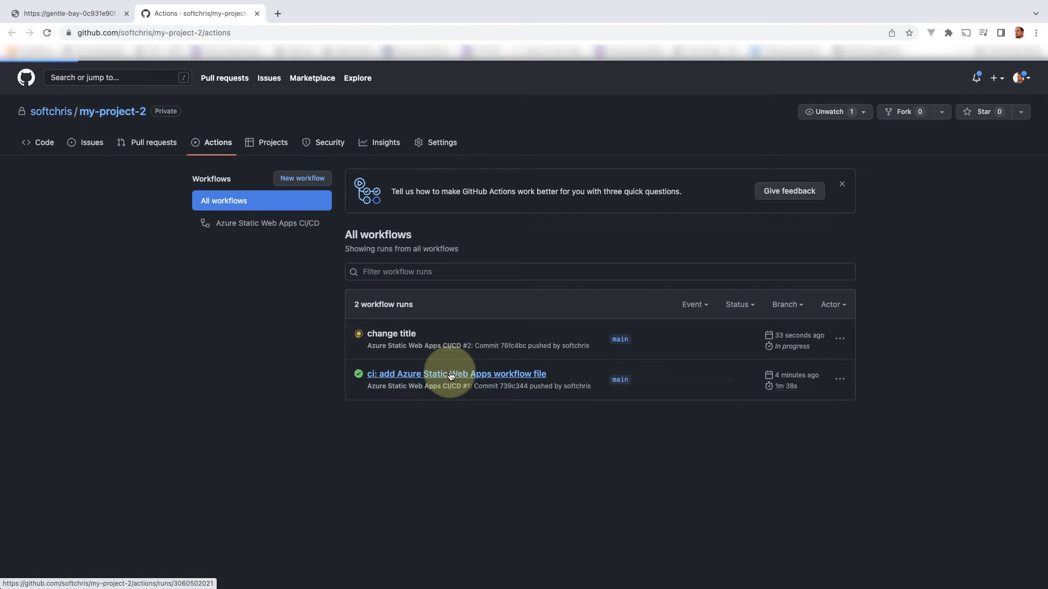
{"action": "left_click", "coordinate": [456, 373]}
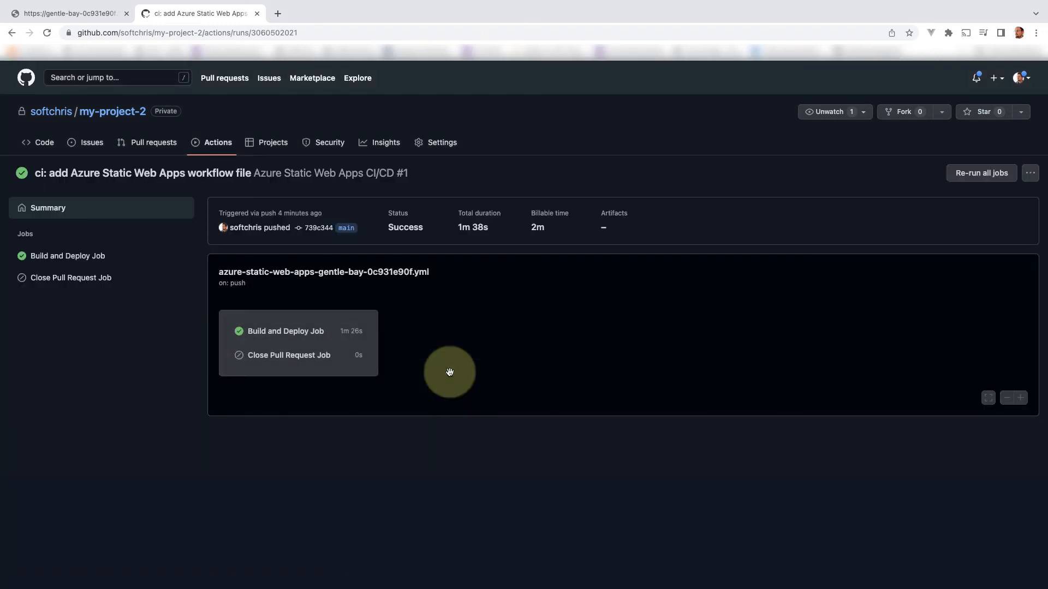
{"action": "mouse_move", "coordinate": [238, 335]}
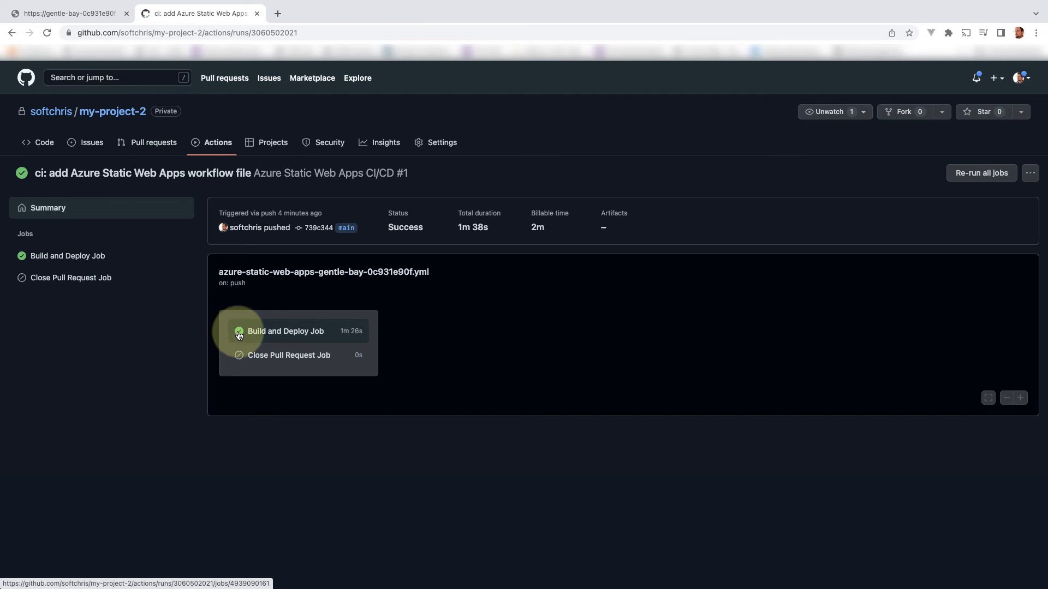
{"action": "mouse_move", "coordinate": [308, 447]}
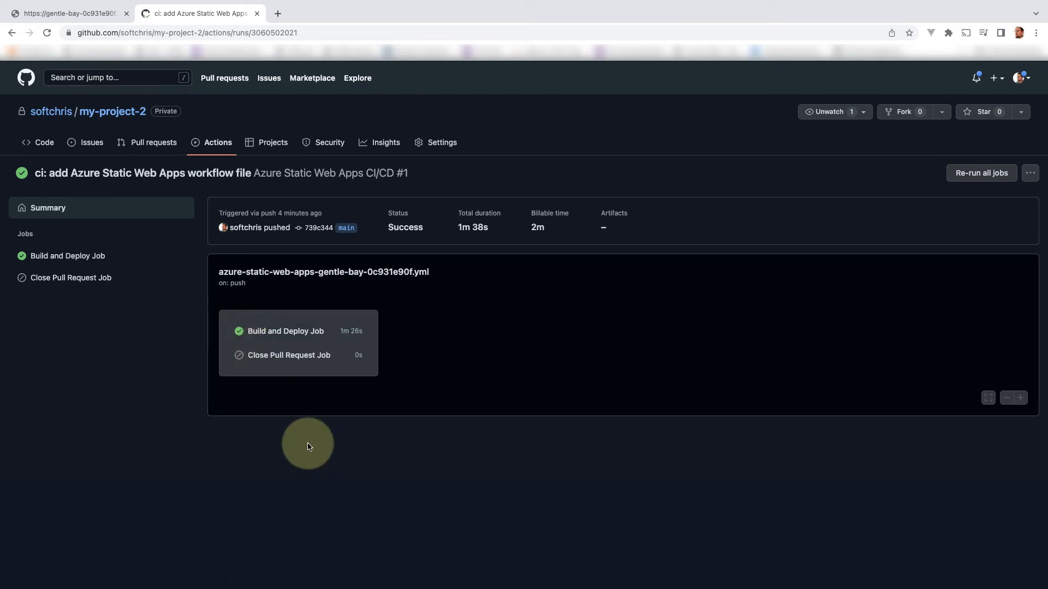
{"action": "mouse_move", "coordinate": [190, 298]}
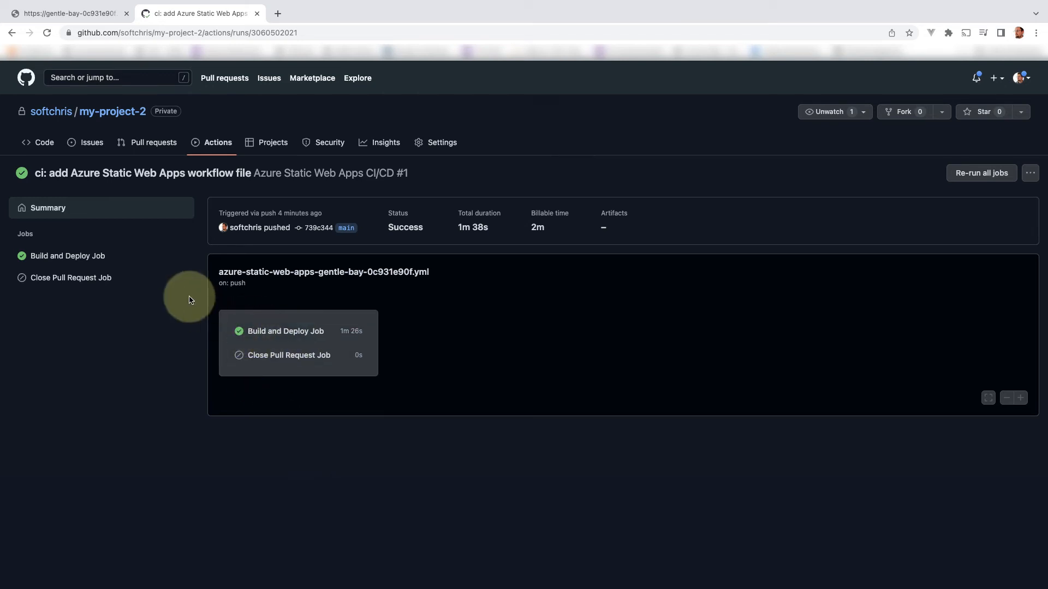
{"action": "left_click", "coordinate": [216, 141]}
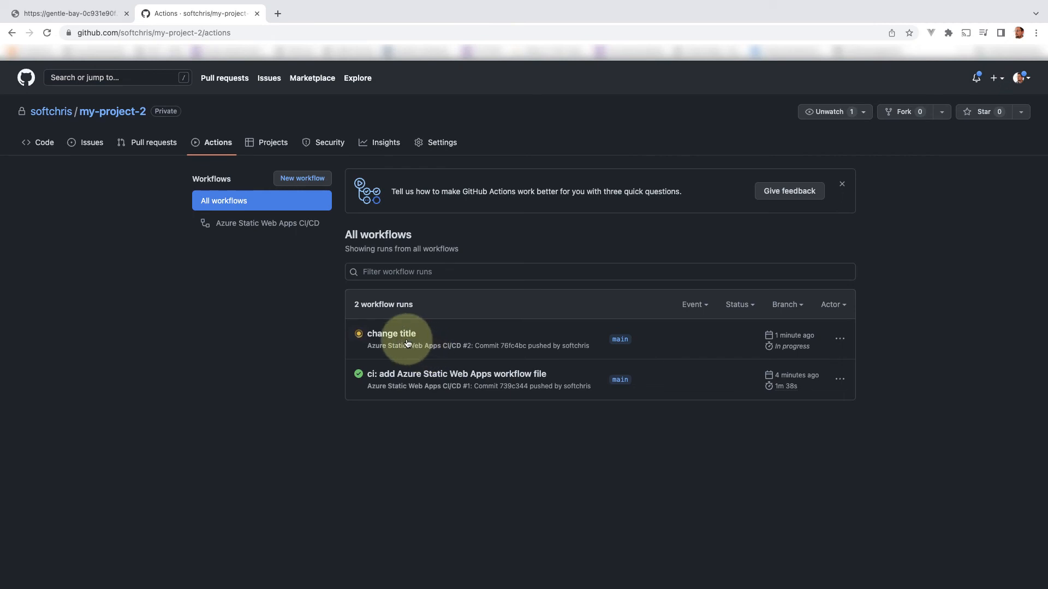
{"action": "mouse_move", "coordinate": [439, 381]}
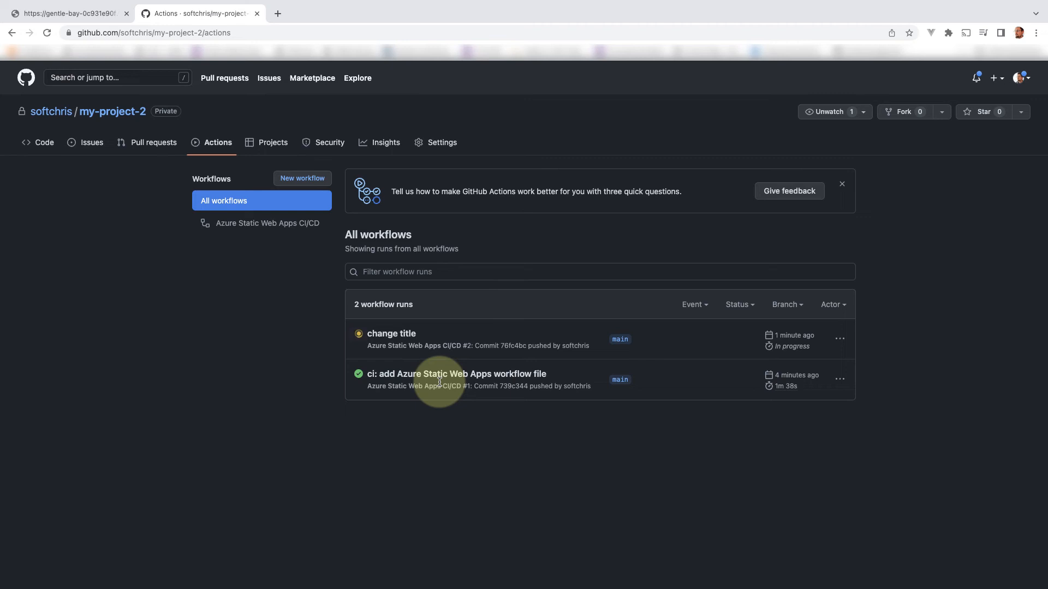
{"action": "mouse_move", "coordinate": [391, 334]}
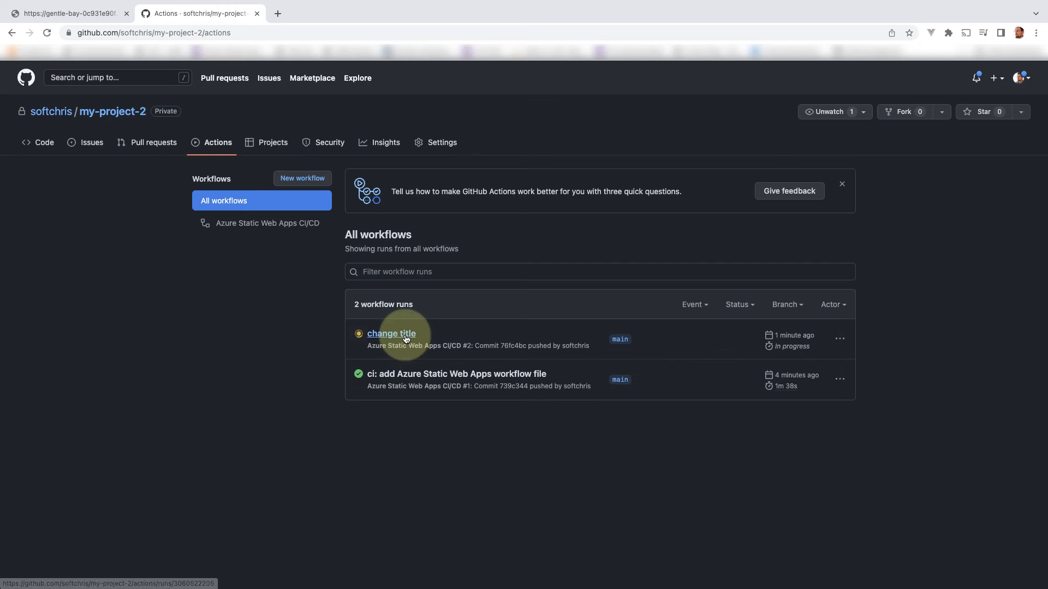
Watch the change title run's Build and Deploy job succeed, then view the live site
{"action": "left_click", "coordinate": [391, 334]}
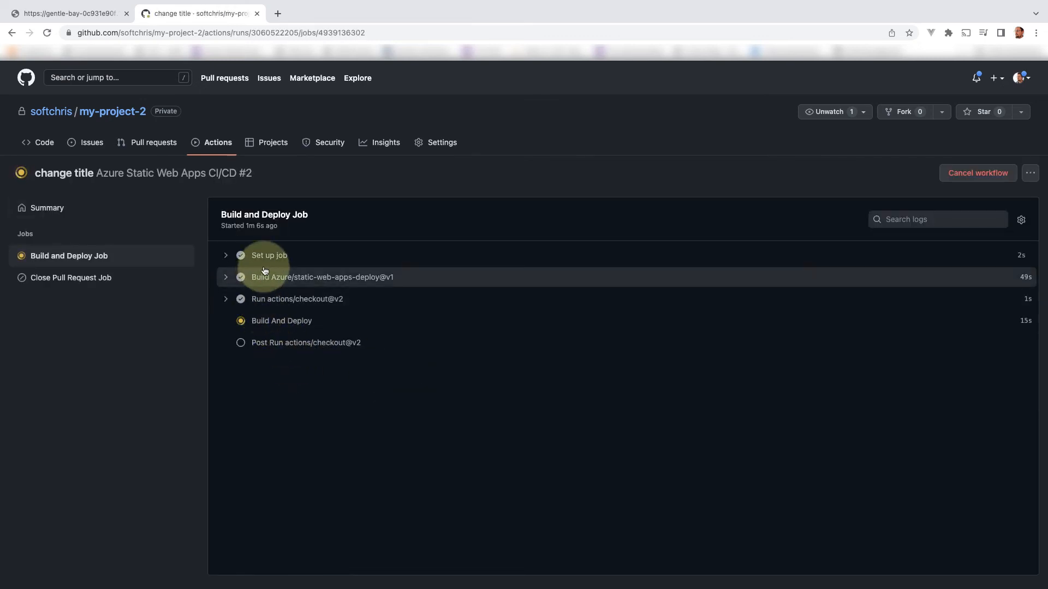
{"action": "mouse_move", "coordinate": [327, 390]}
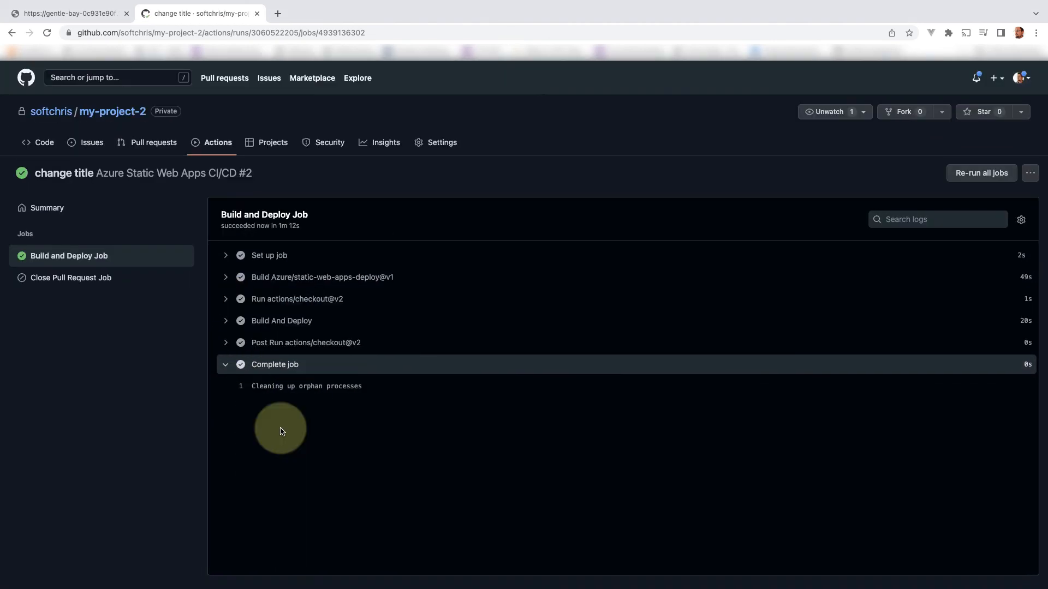
{"action": "mouse_move", "coordinate": [26, 170]}
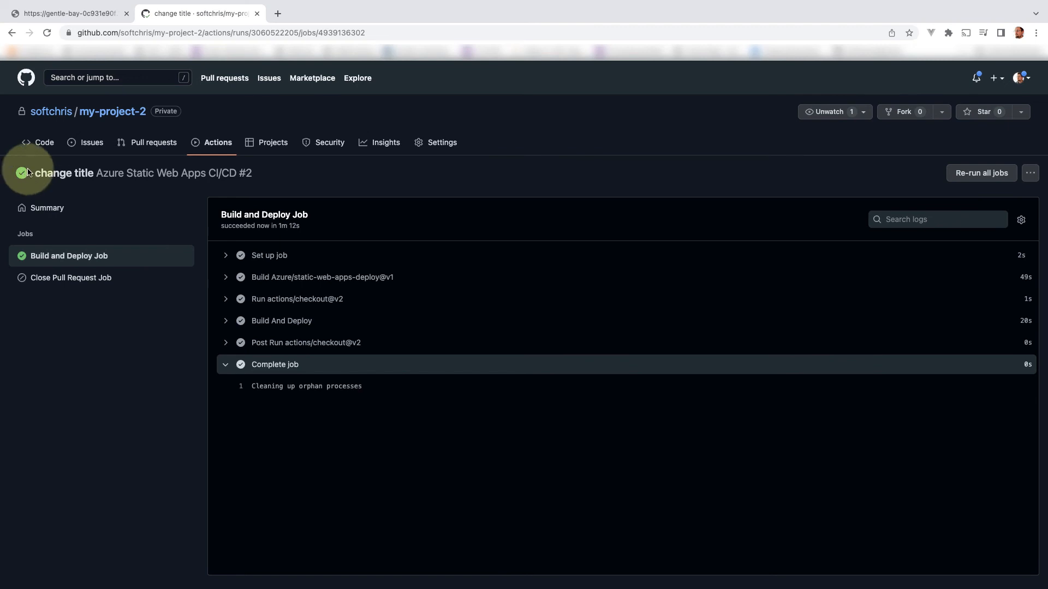
{"action": "left_click", "coordinate": [66, 13]}
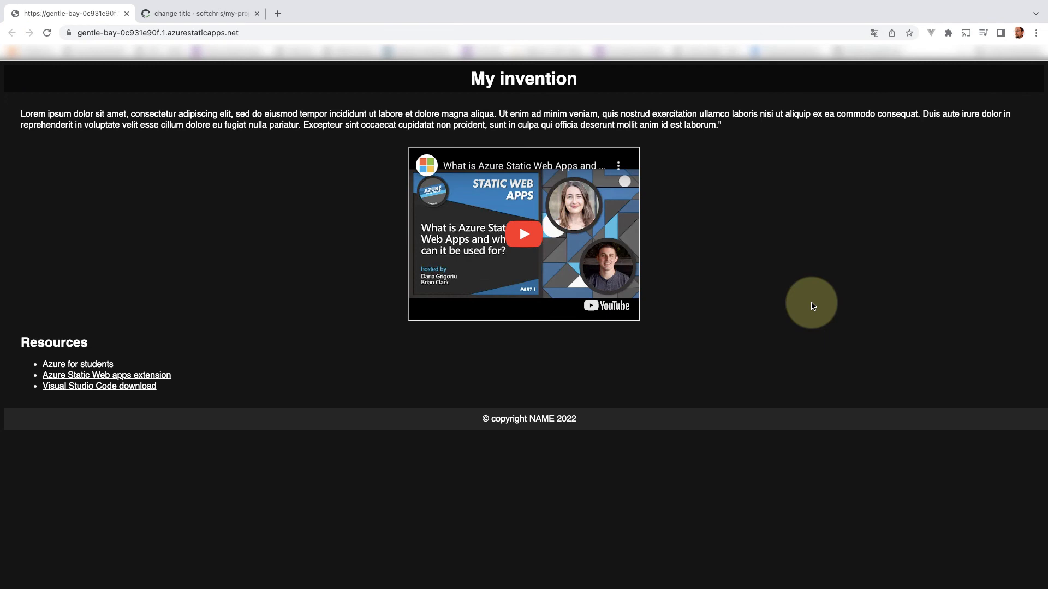
{"action": "mouse_move", "coordinate": [614, 181]}
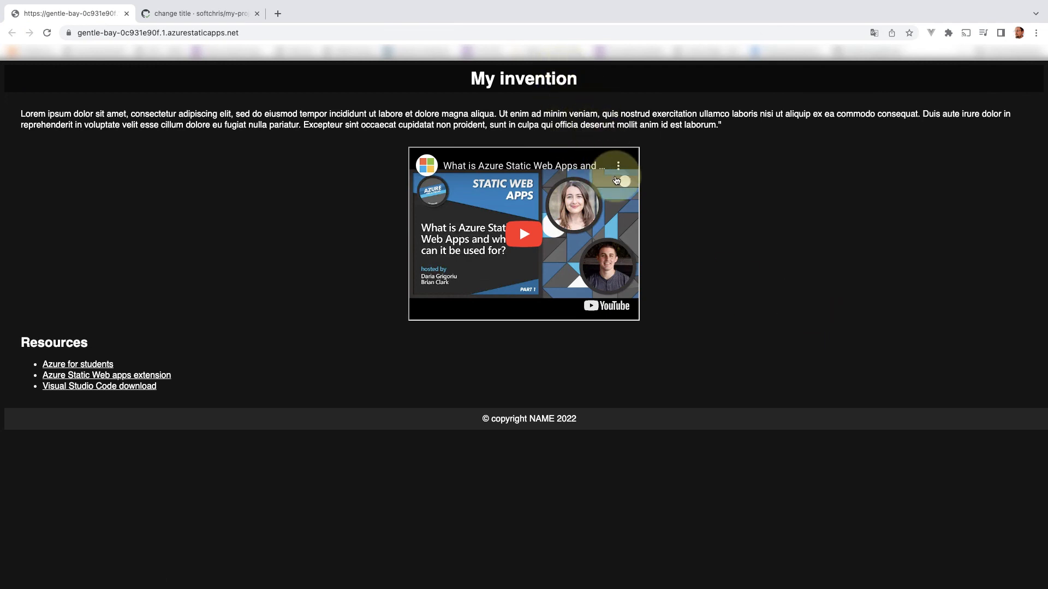